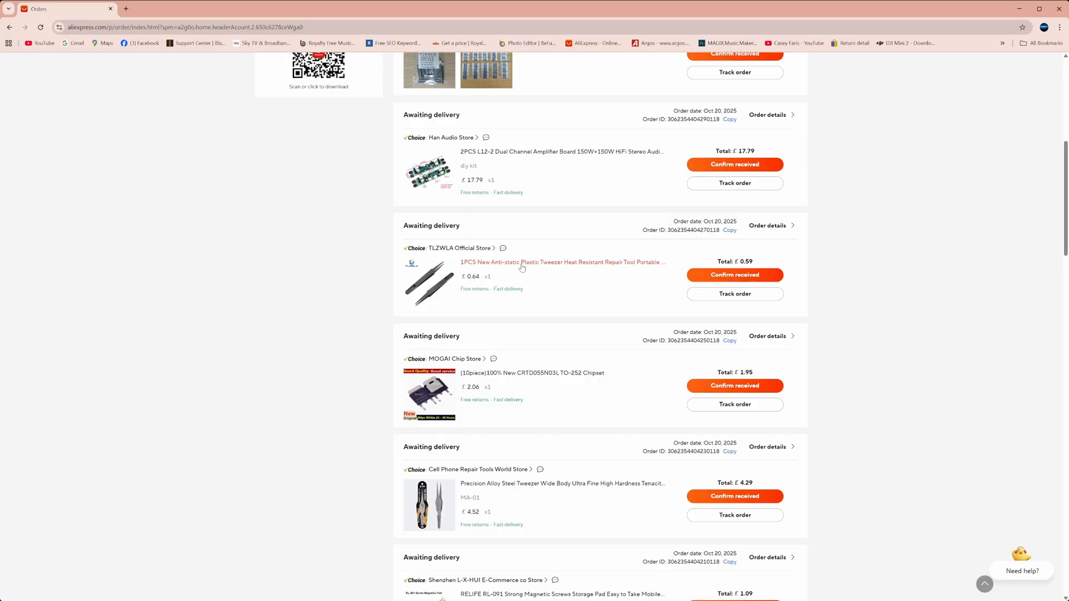
pyautogui.moveTo(641, 263)
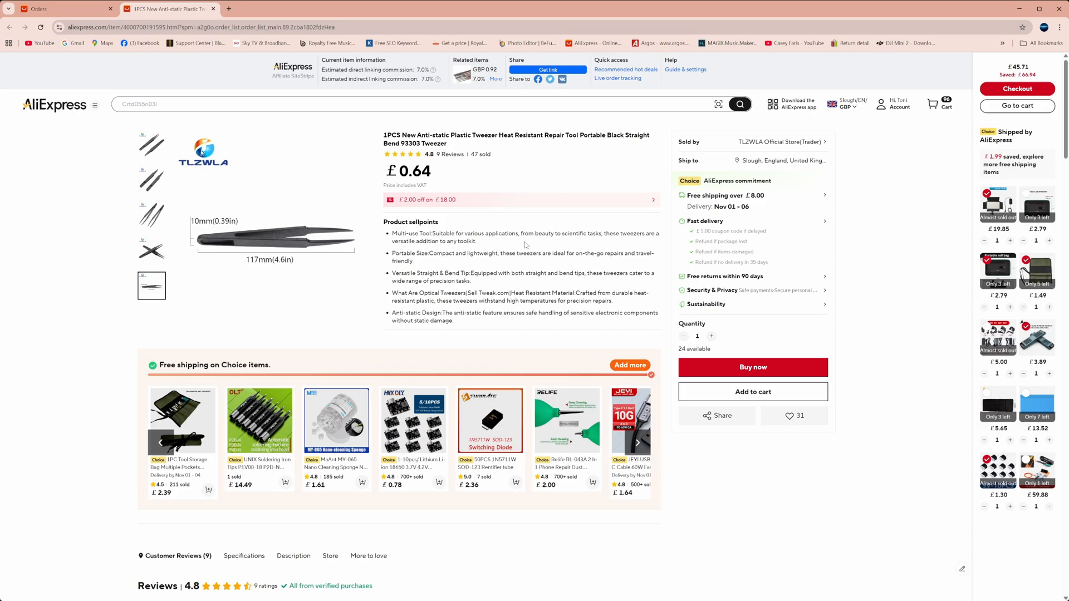
# Browse past the tweezer listing's reviews to its description and dimensions
pyautogui.scroll(-3)
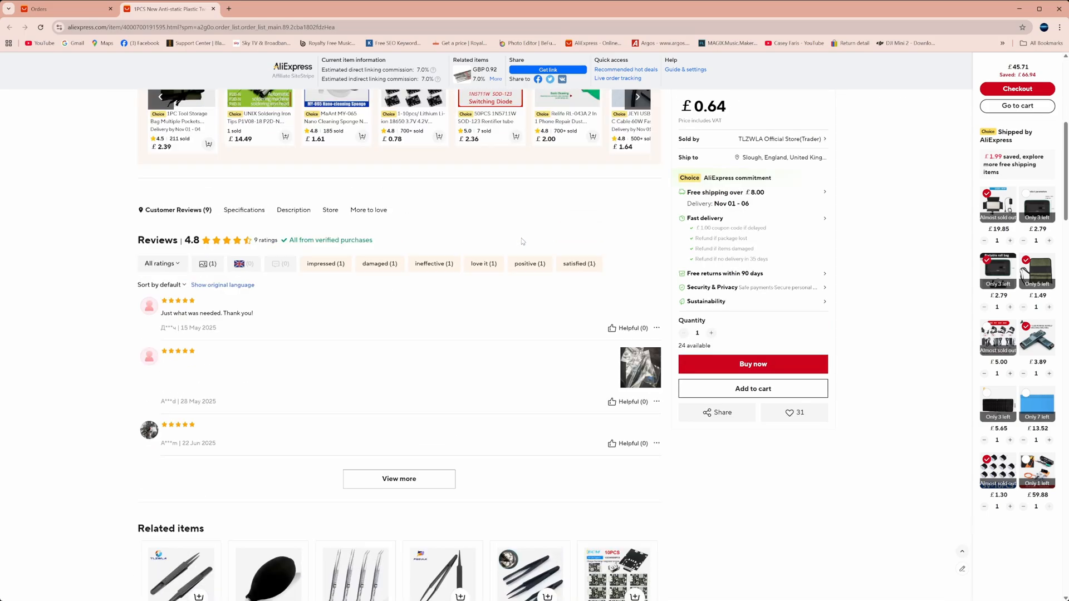
pyautogui.scroll(-3)
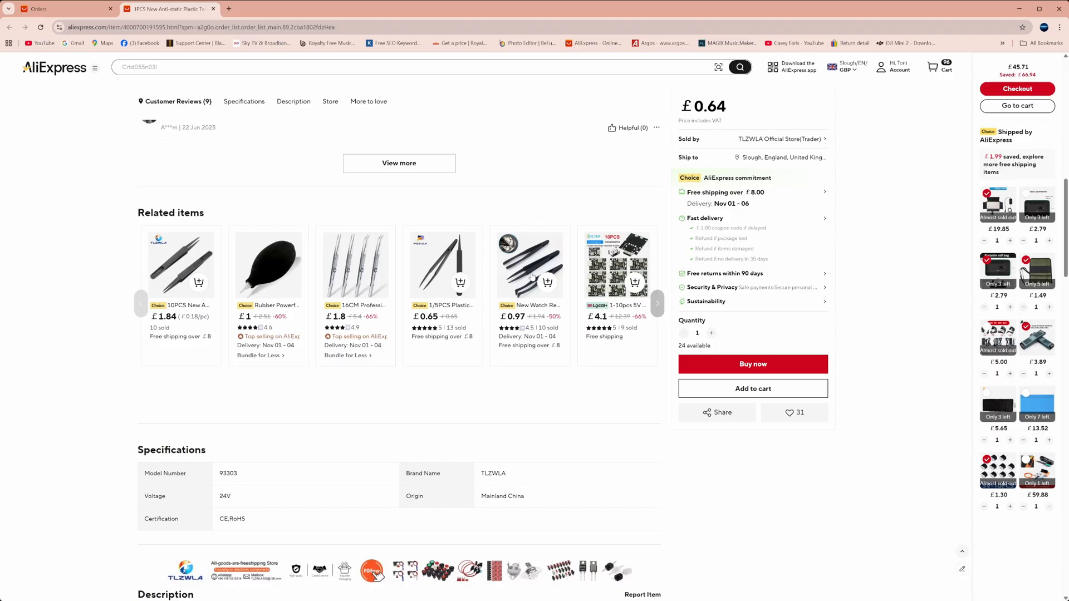
pyautogui.click(294, 102)
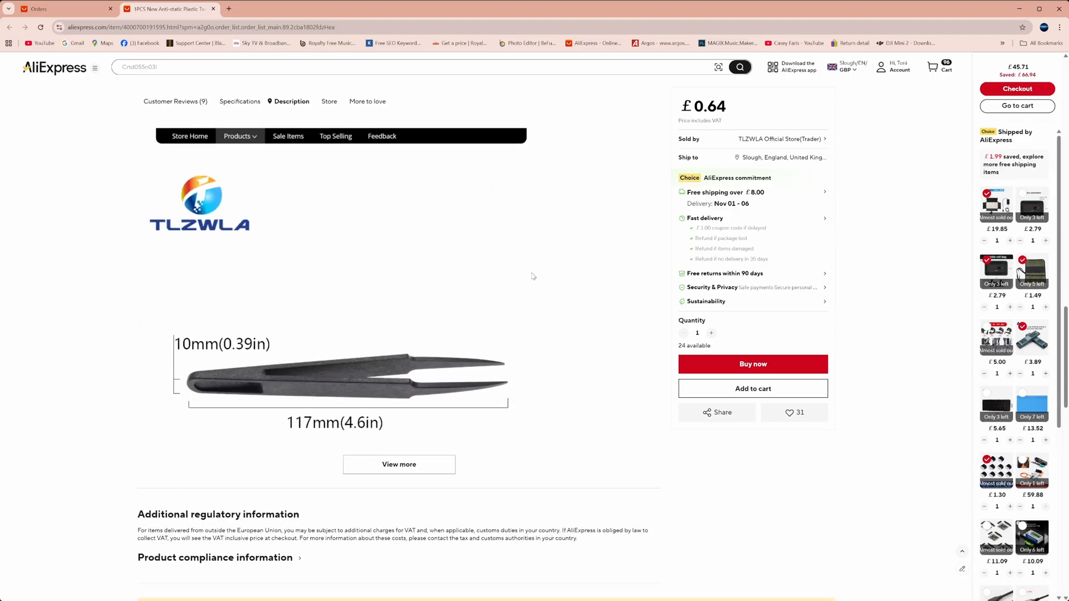
pyautogui.scroll(-3)
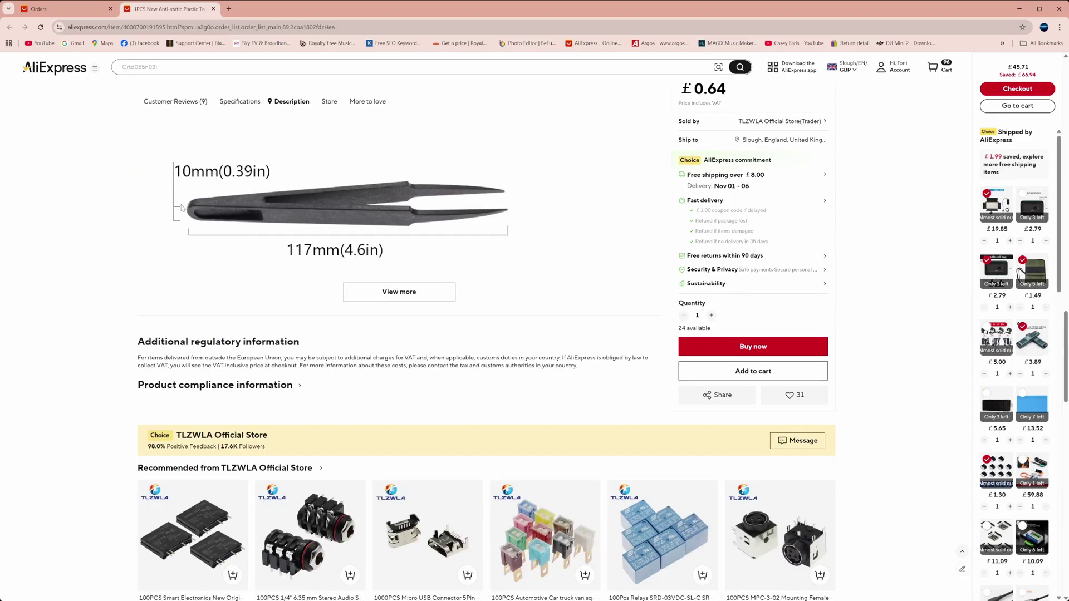
pyautogui.moveTo(401, 242)
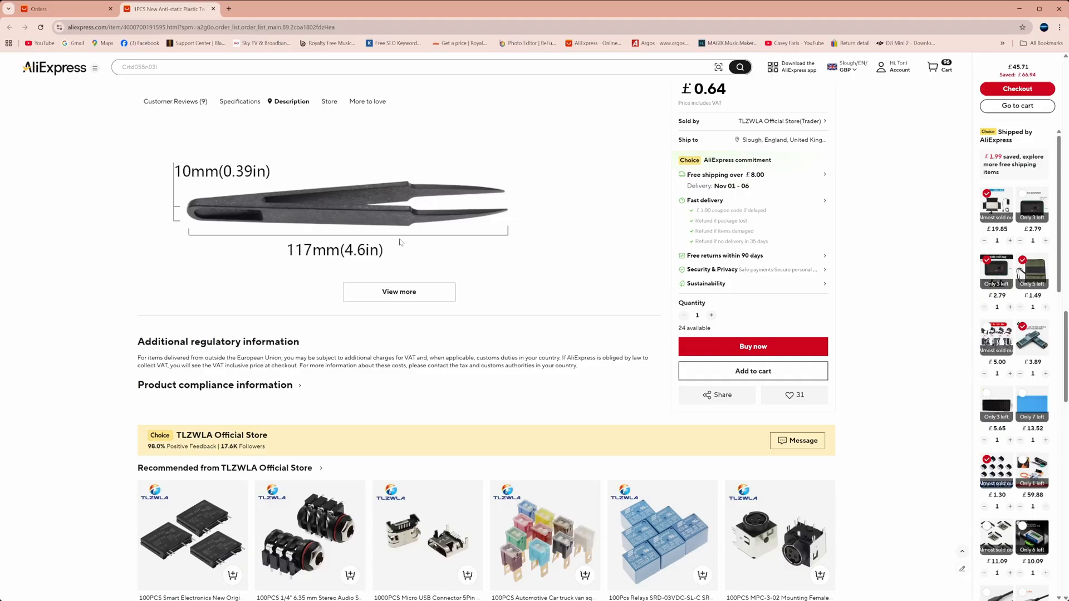
pyautogui.moveTo(476, 247)
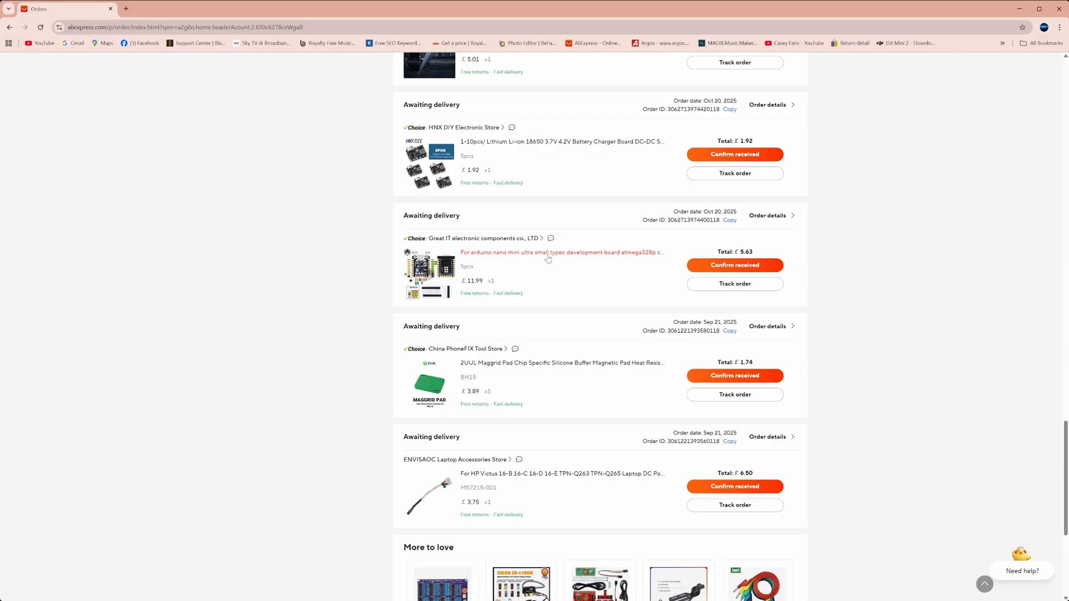
pyautogui.moveTo(634, 259)
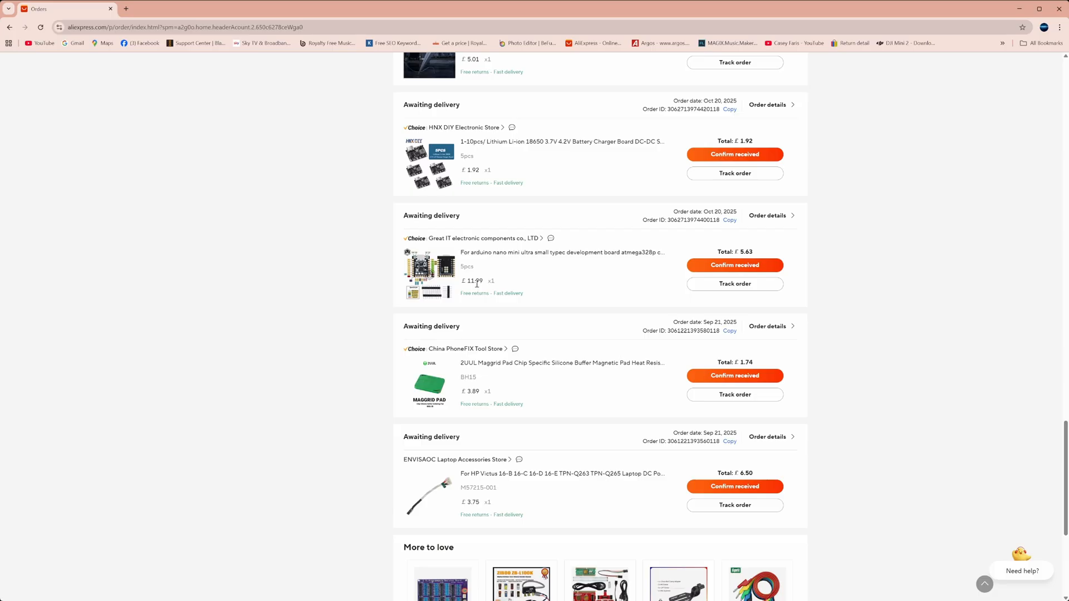
pyautogui.moveTo(730, 259)
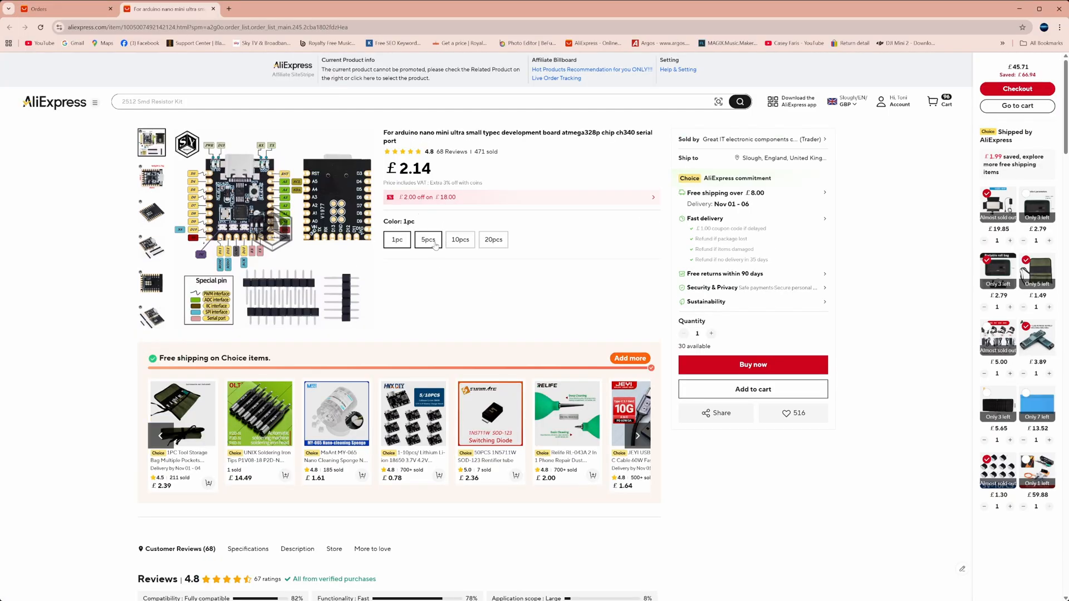
# Compare the 10pcs and 20pcs pack options, keeping 20pcs at £38.49, and view the sample-code description
pyautogui.click(460, 247)
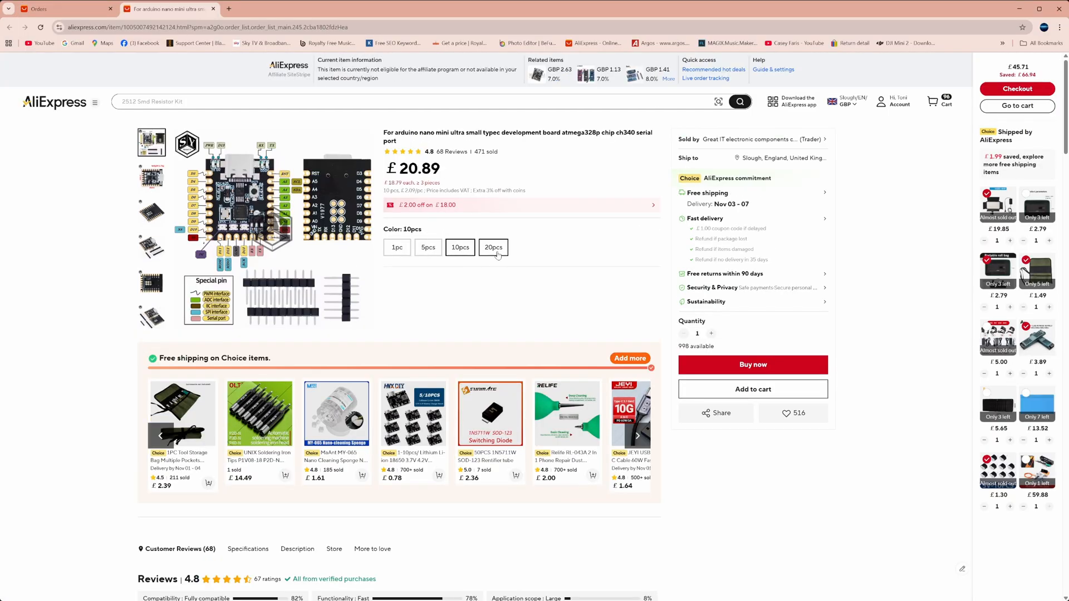
pyautogui.click(494, 247)
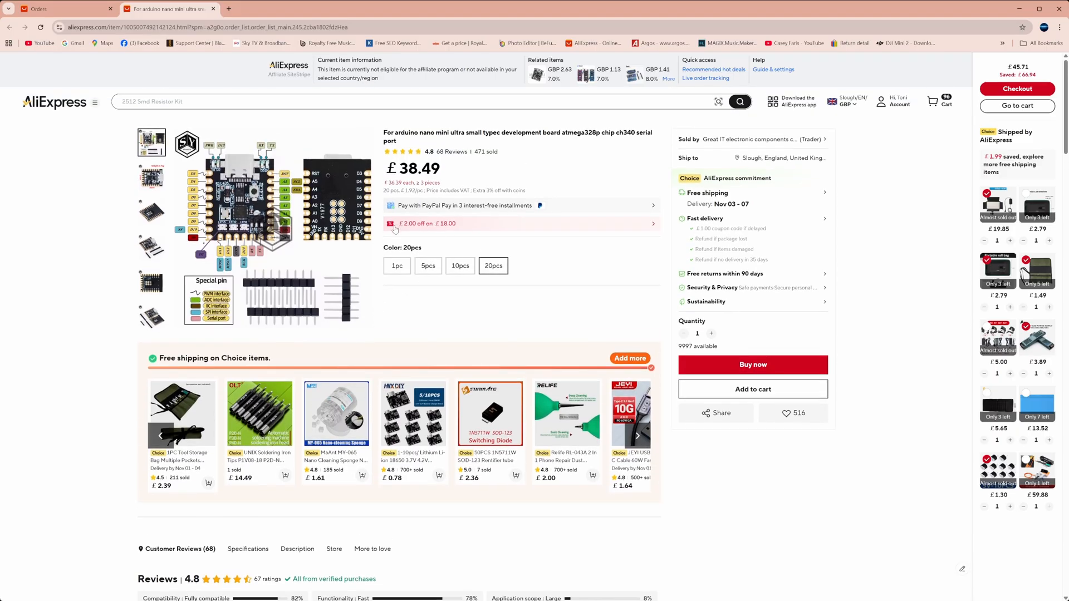
pyautogui.moveTo(461, 223)
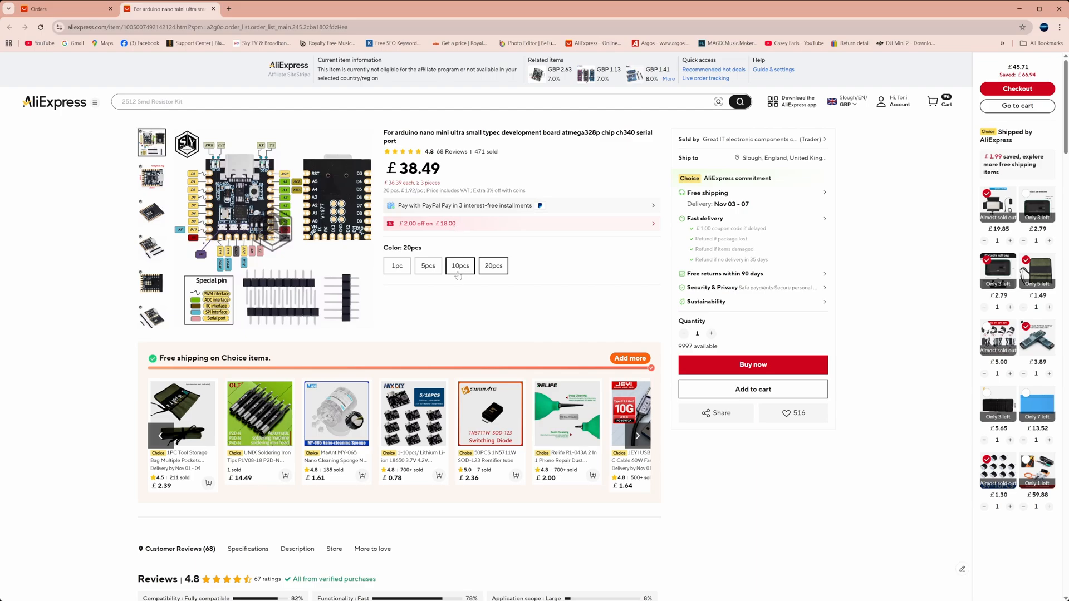
pyautogui.scroll(-3)
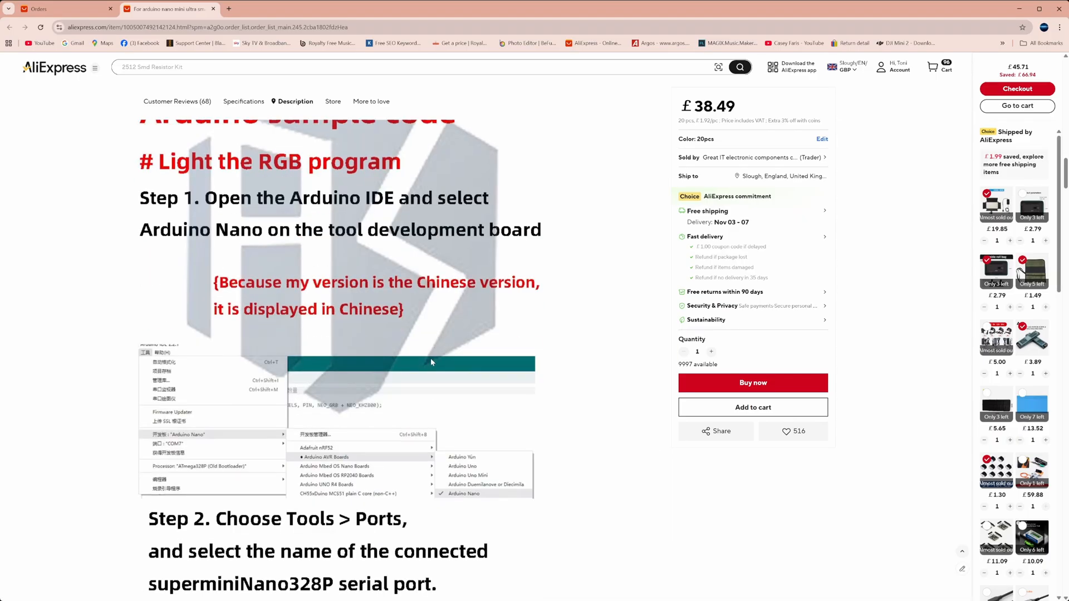
pyautogui.scroll(-3)
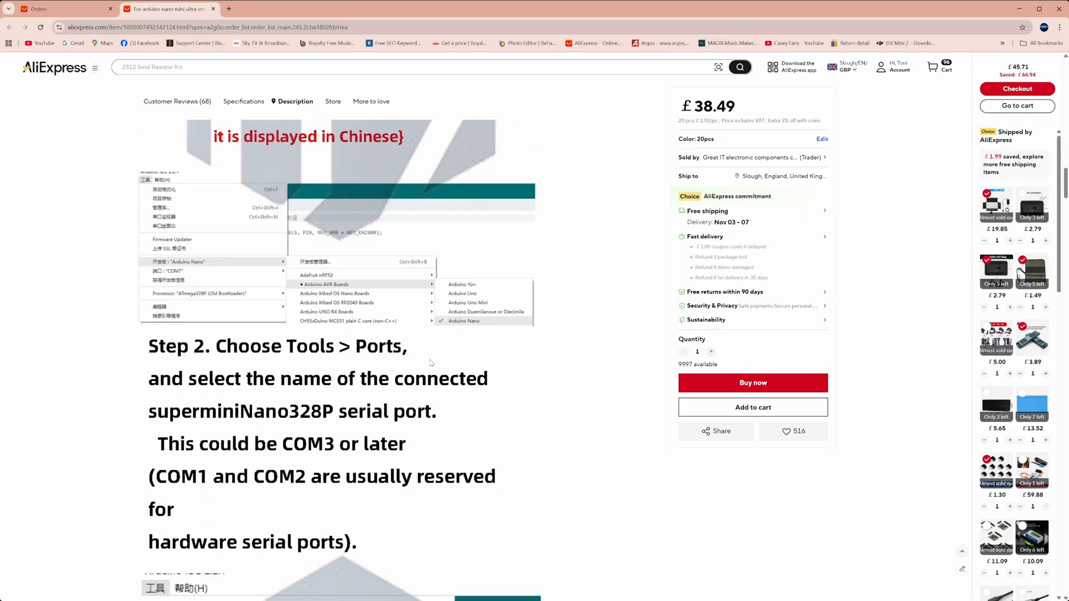
pyautogui.scroll(-3)
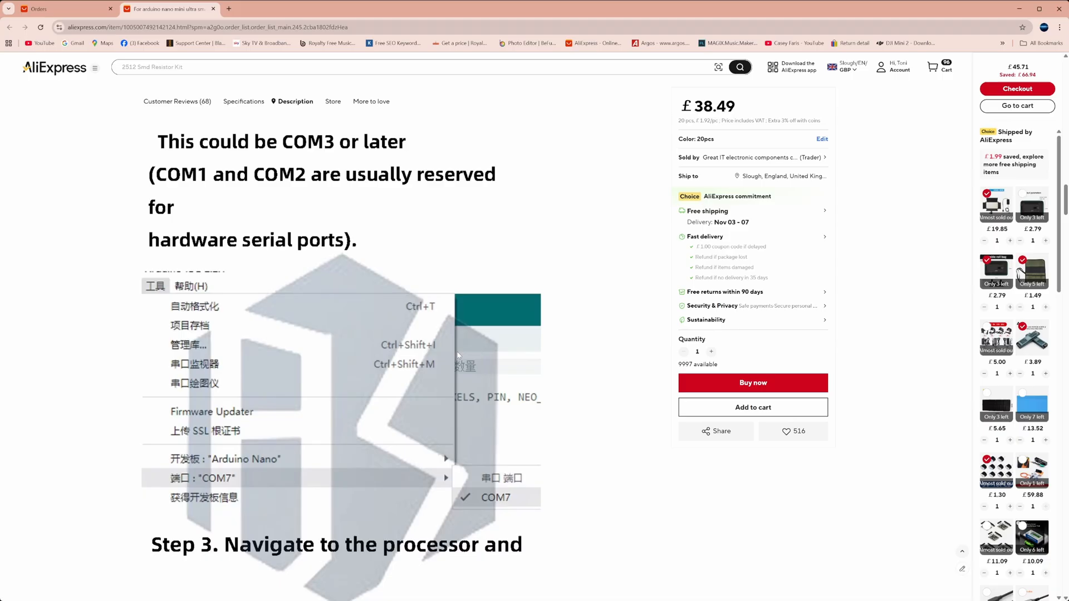
pyautogui.scroll(-3)
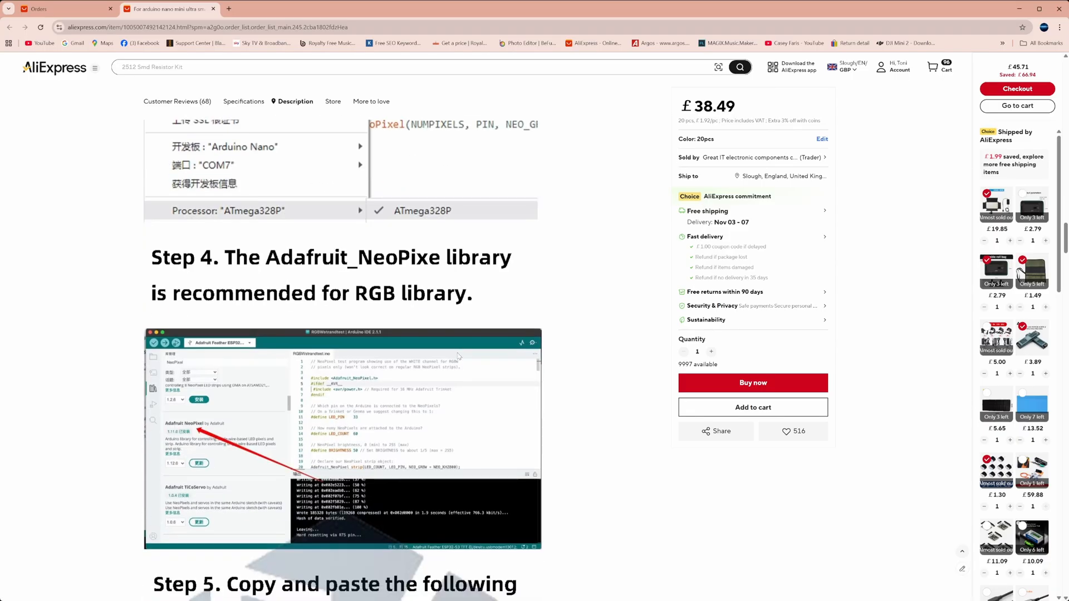
pyautogui.scroll(-3)
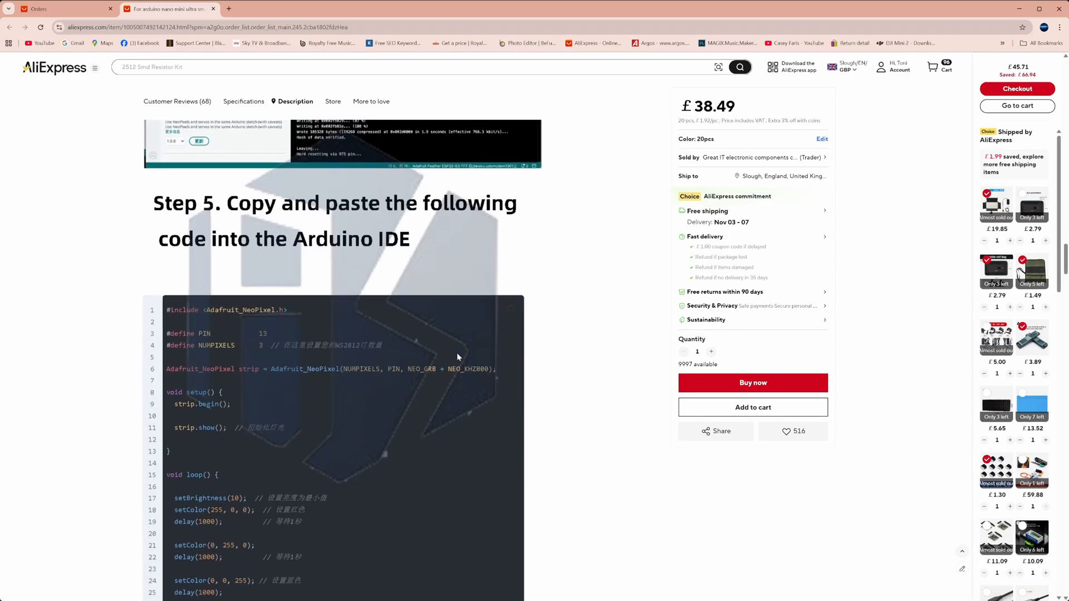
pyautogui.scroll(-3)
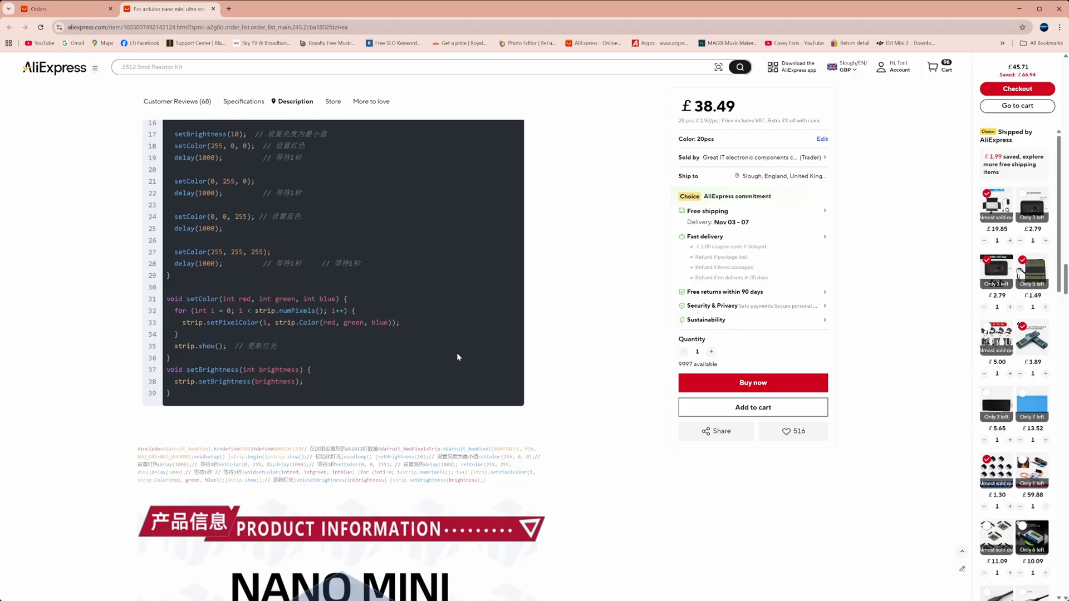
pyautogui.scroll(-3)
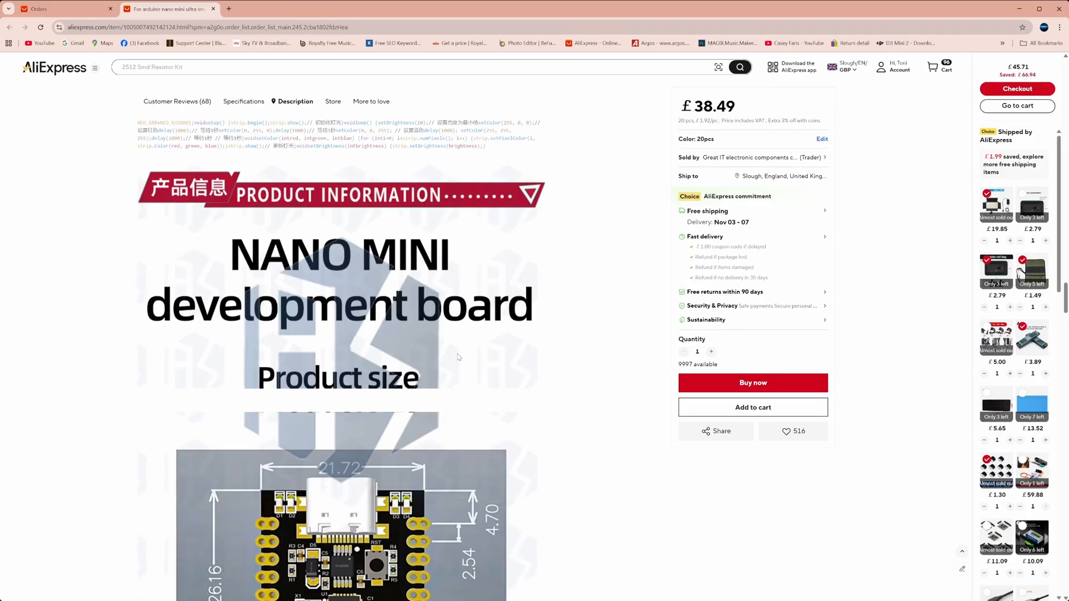
pyautogui.scroll(-3)
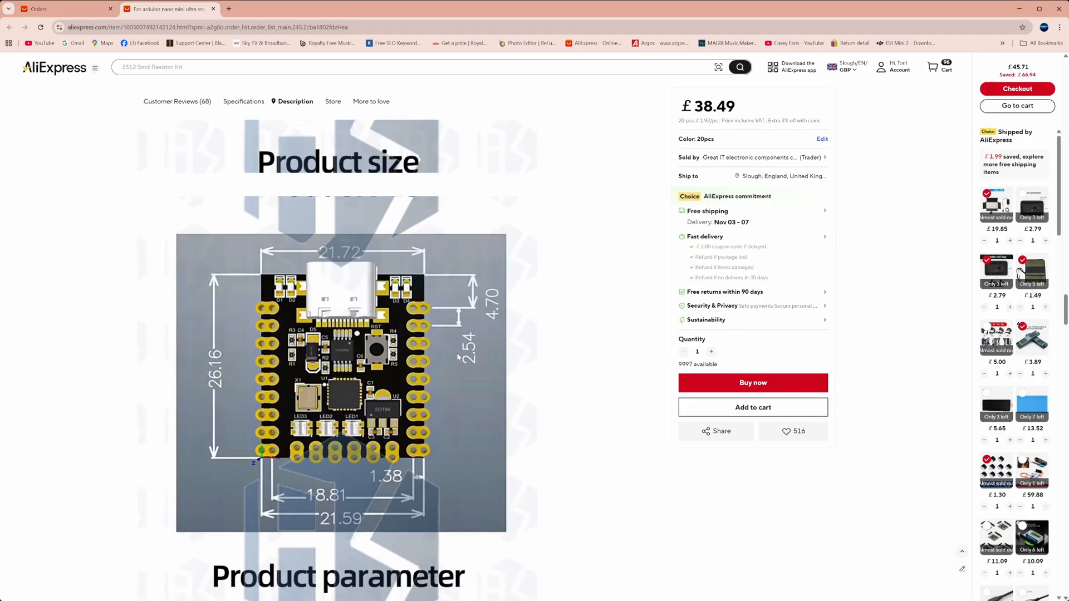
pyautogui.scroll(-3)
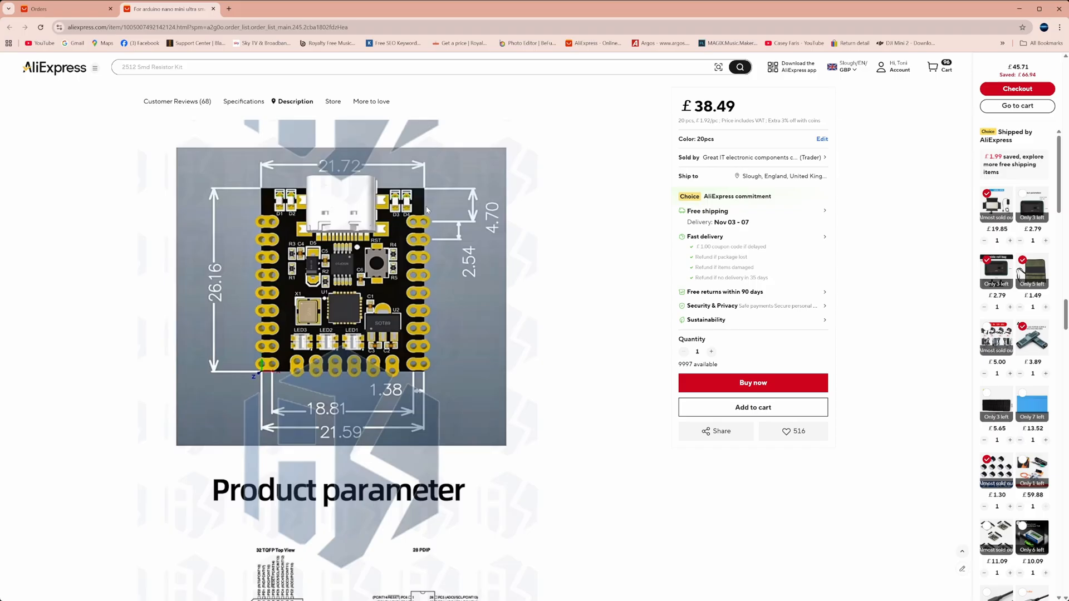
pyautogui.scroll(-3)
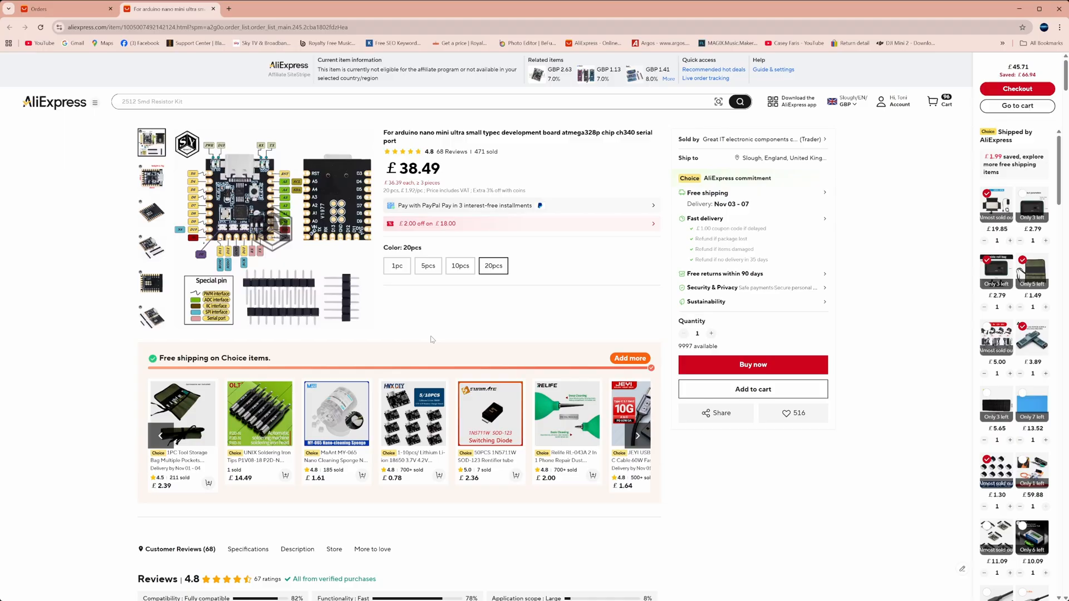
pyautogui.moveTo(505, 307)
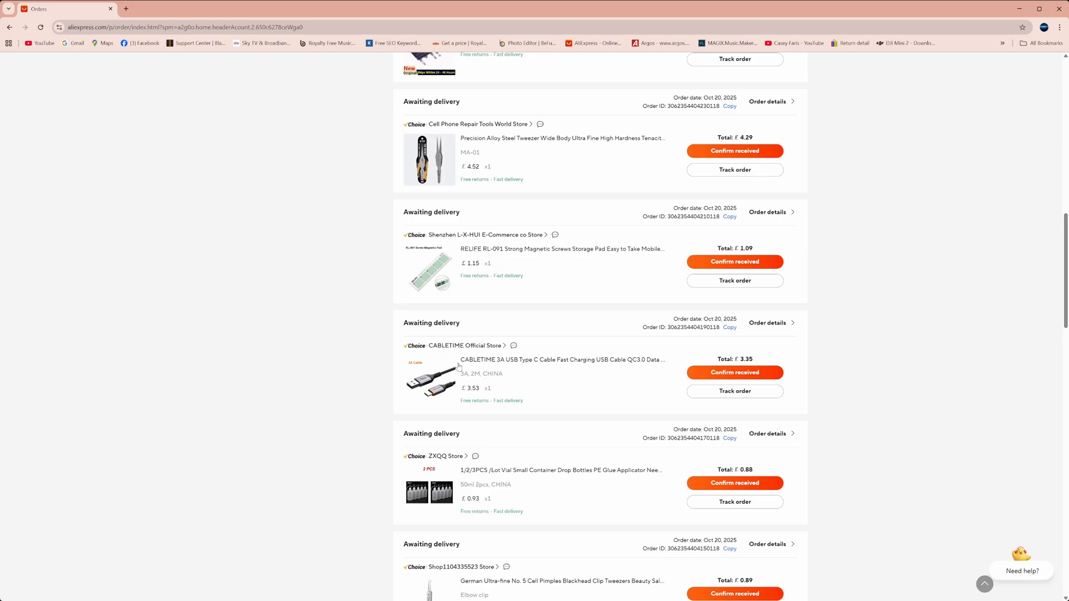
pyautogui.moveTo(504, 365)
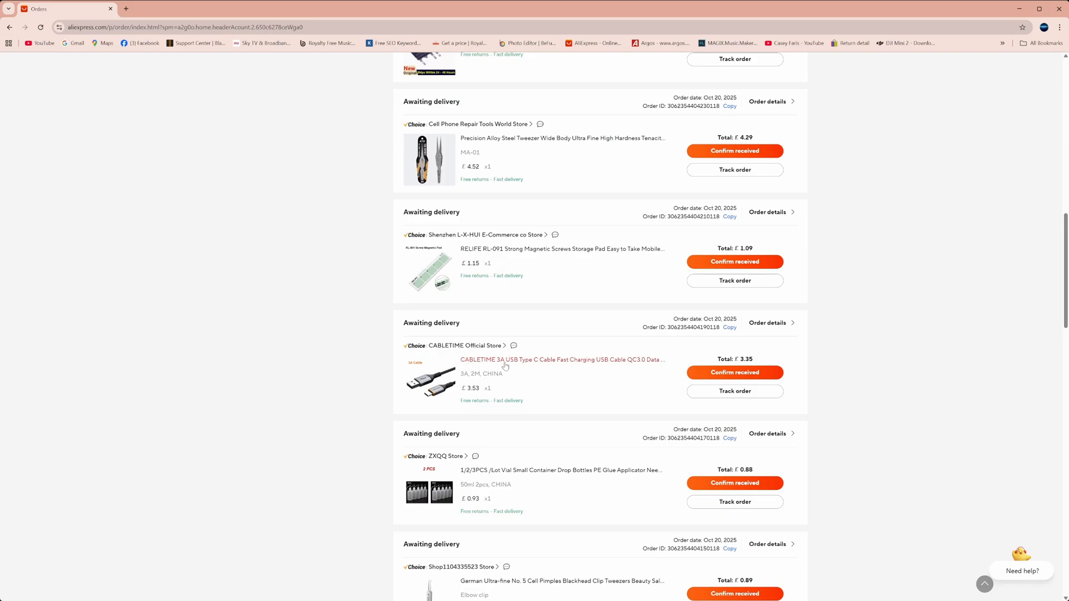
pyautogui.moveTo(598, 364)
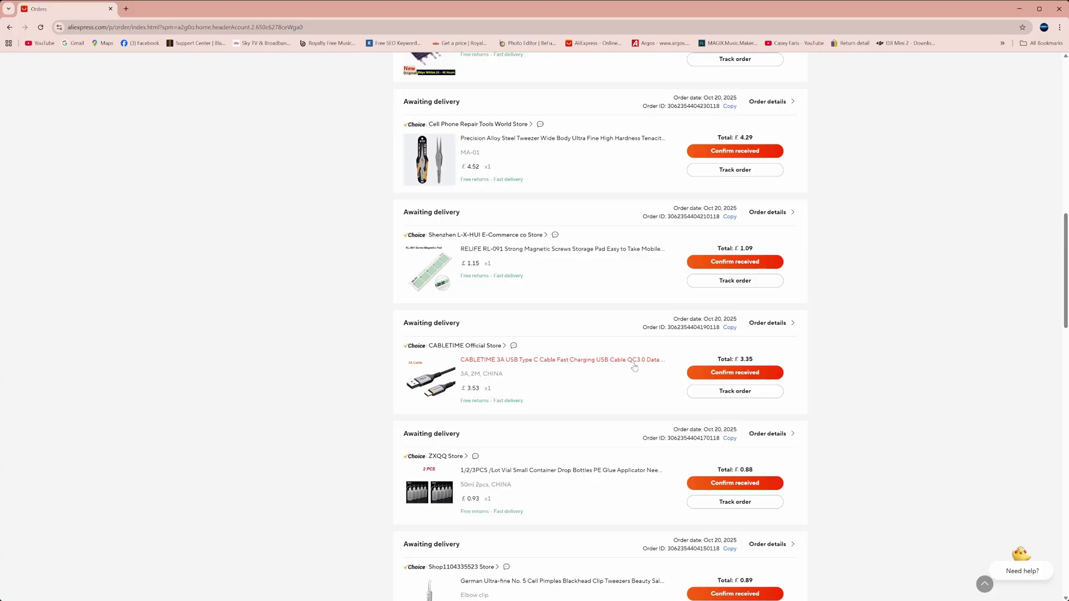
pyautogui.moveTo(436, 365)
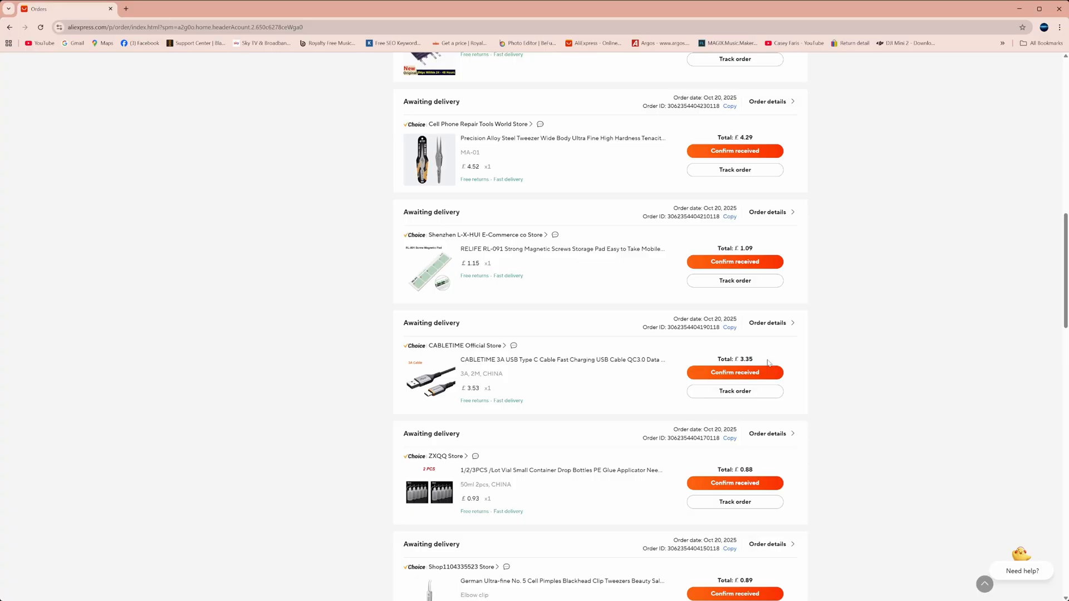
pyautogui.moveTo(735, 334)
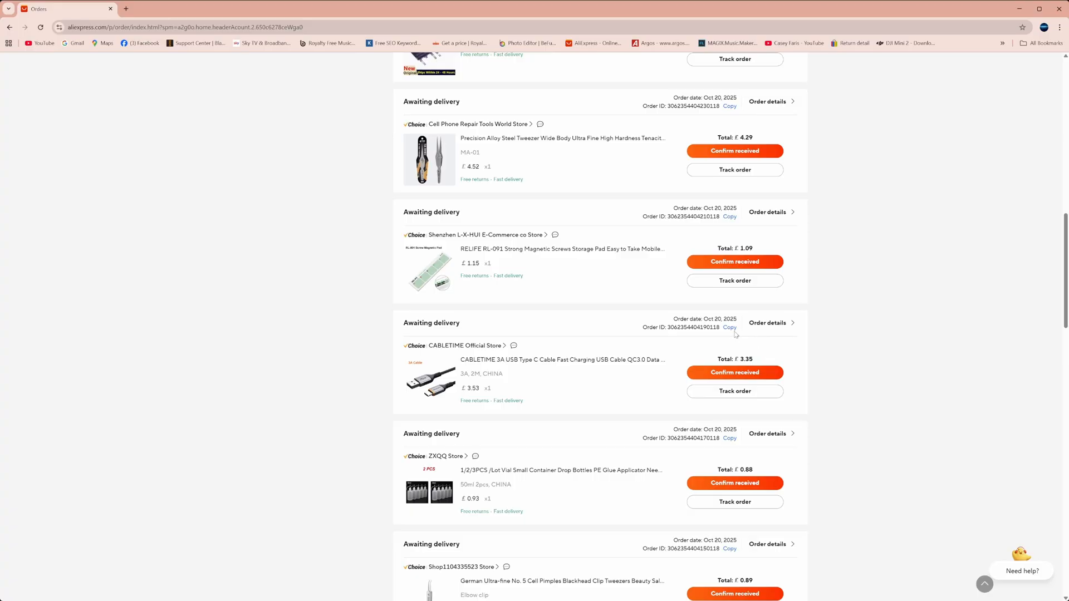
# Open the CABLETIME USB-C cable listing, review its photos, and reach the QC 3.0 / 480Mbps description images
pyautogui.click(562, 360)
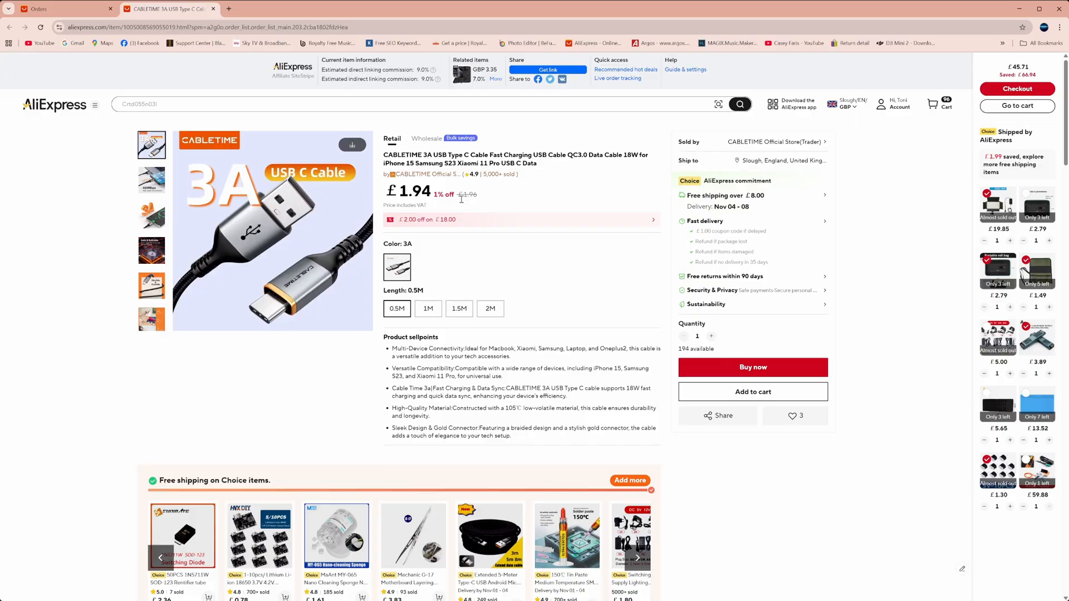
pyautogui.moveTo(559, 176)
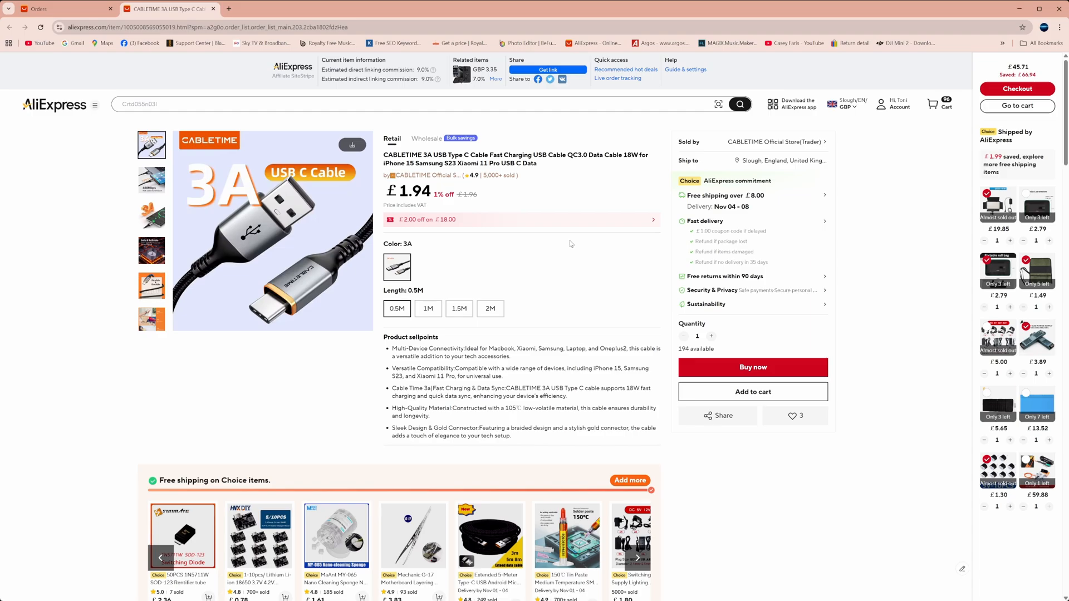
pyautogui.scroll(-3)
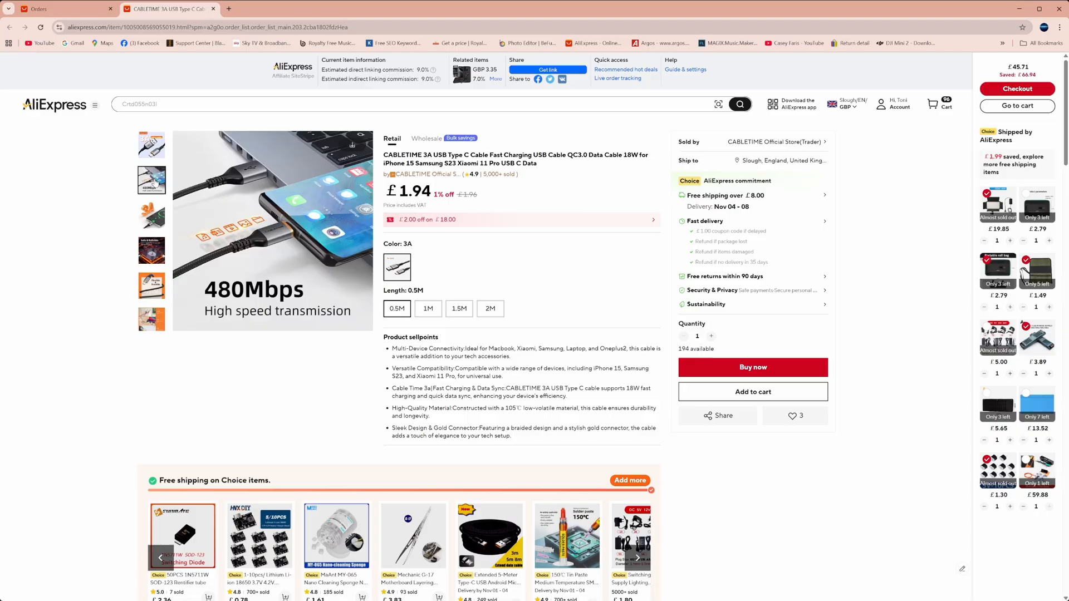
pyautogui.click(151, 285)
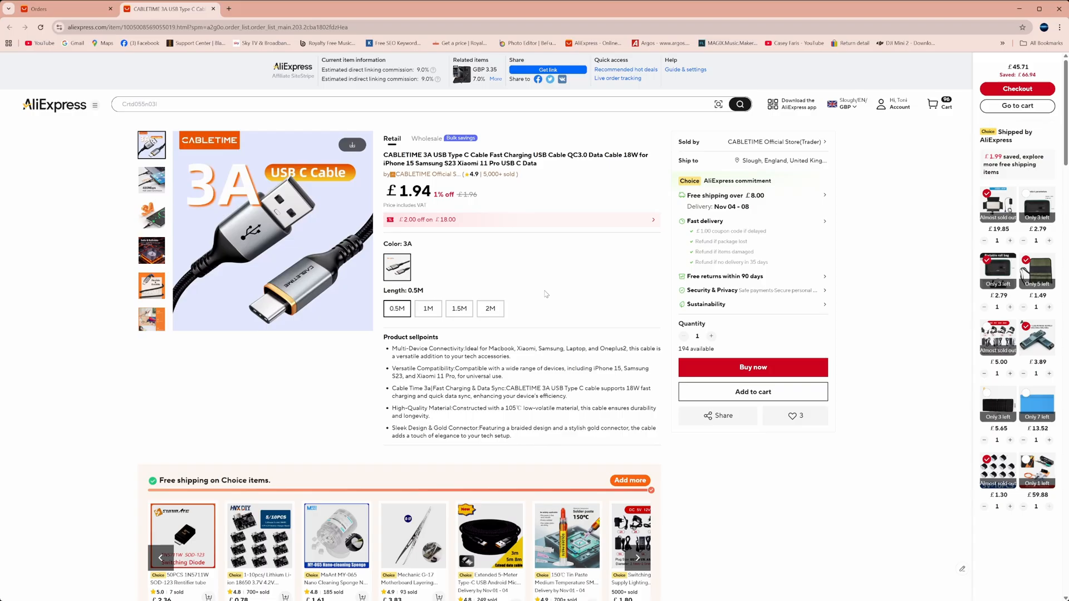
pyautogui.scroll(-3)
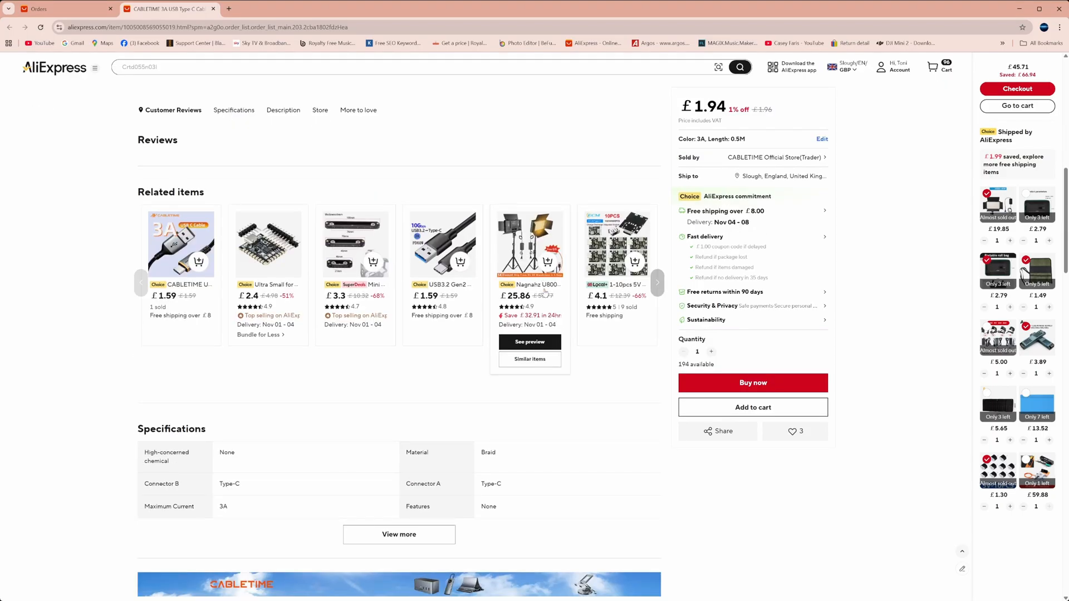
pyautogui.click(284, 109)
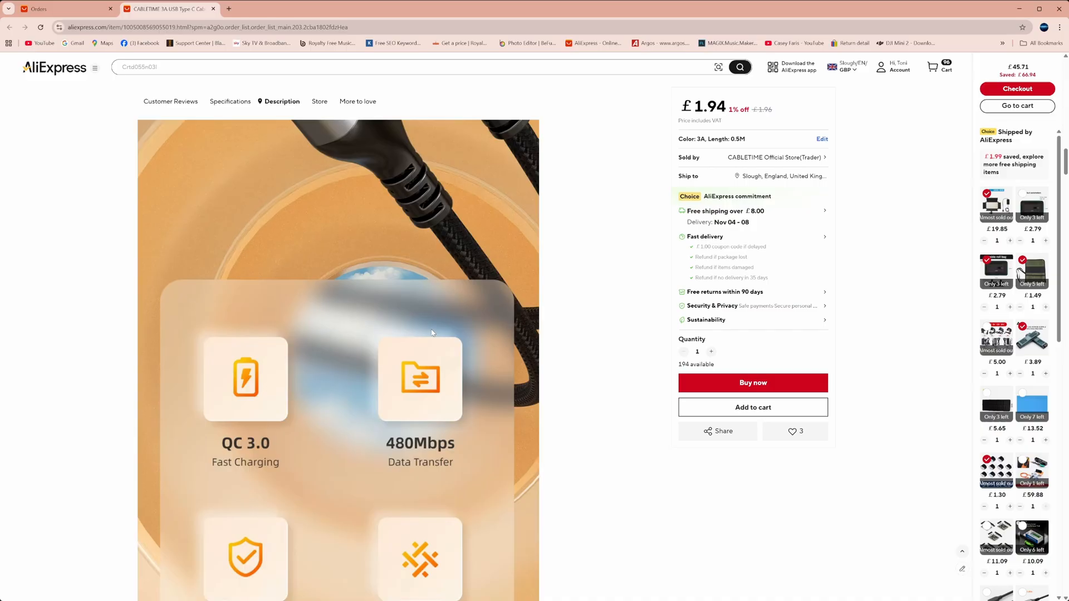
pyautogui.scroll(-3)
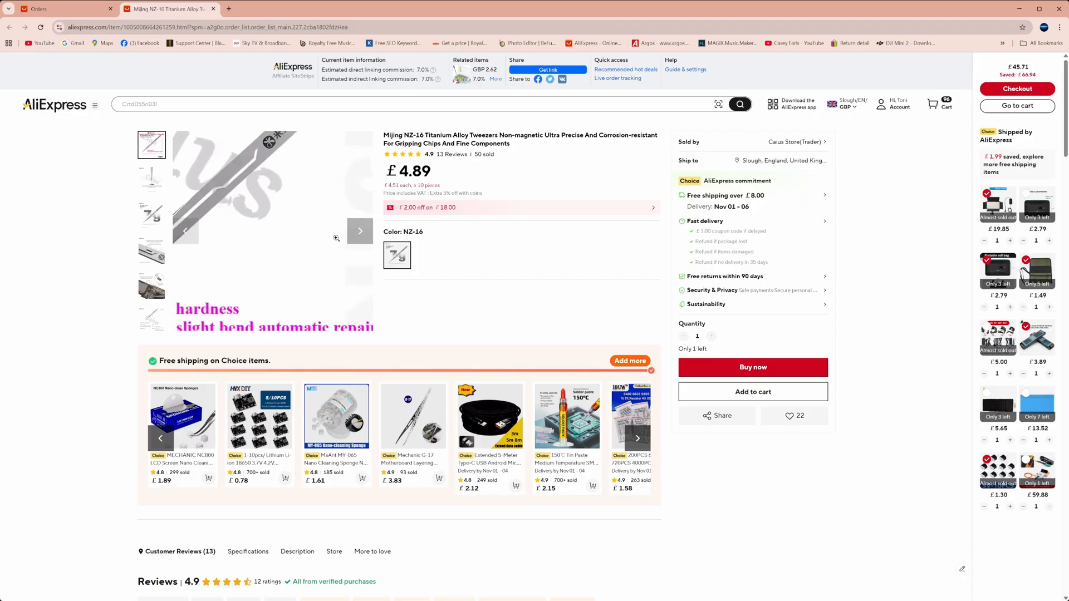
# View the NZ-16 gallery photos: 0.1MM tip, 7g design, chip gripping and information sheet
pyautogui.click(151, 181)
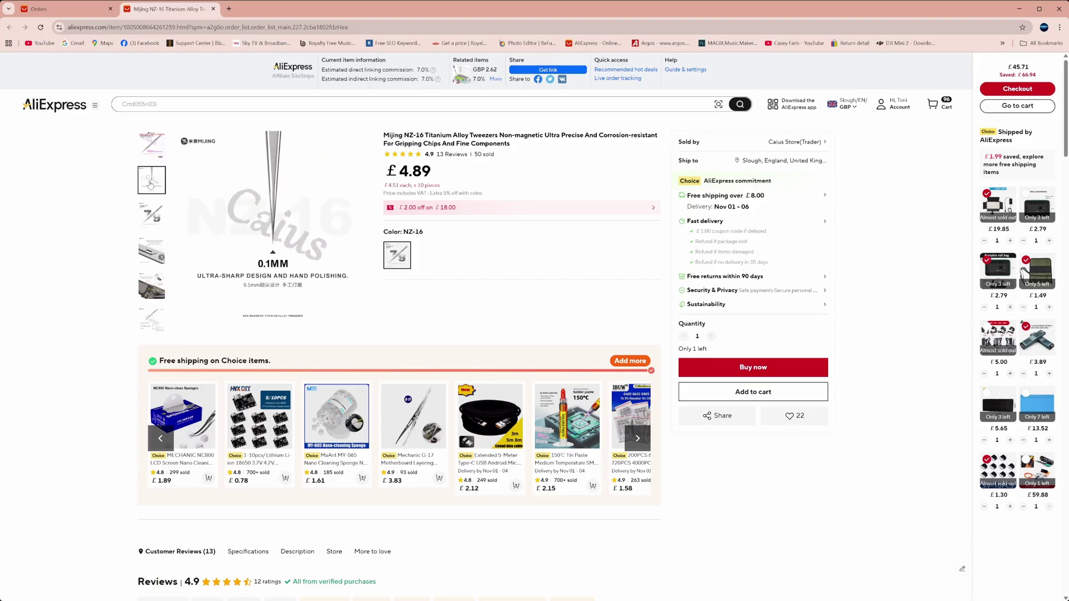
pyautogui.click(152, 216)
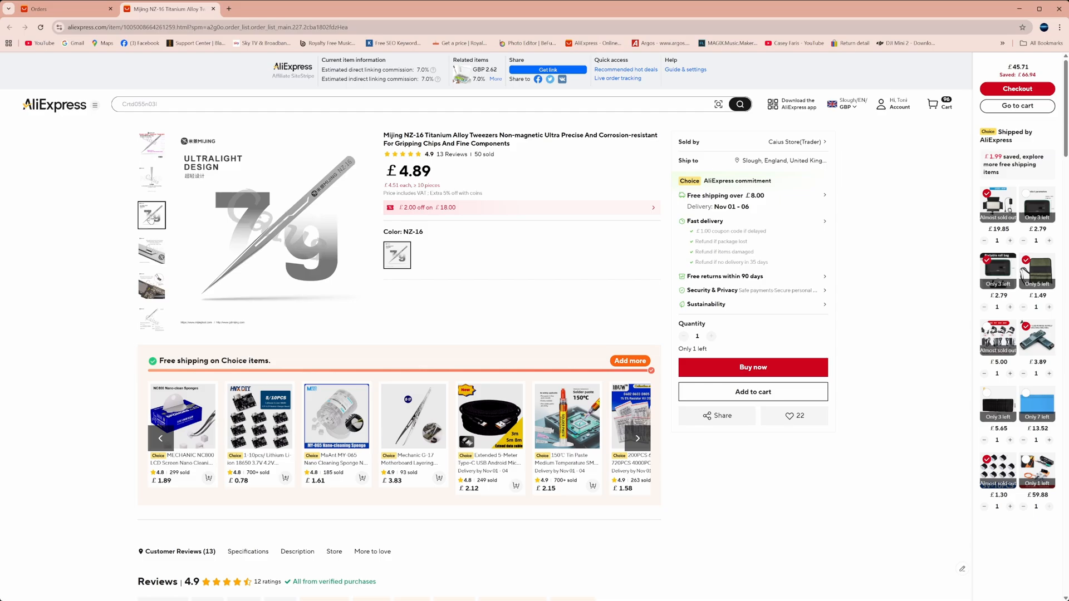
pyautogui.click(152, 286)
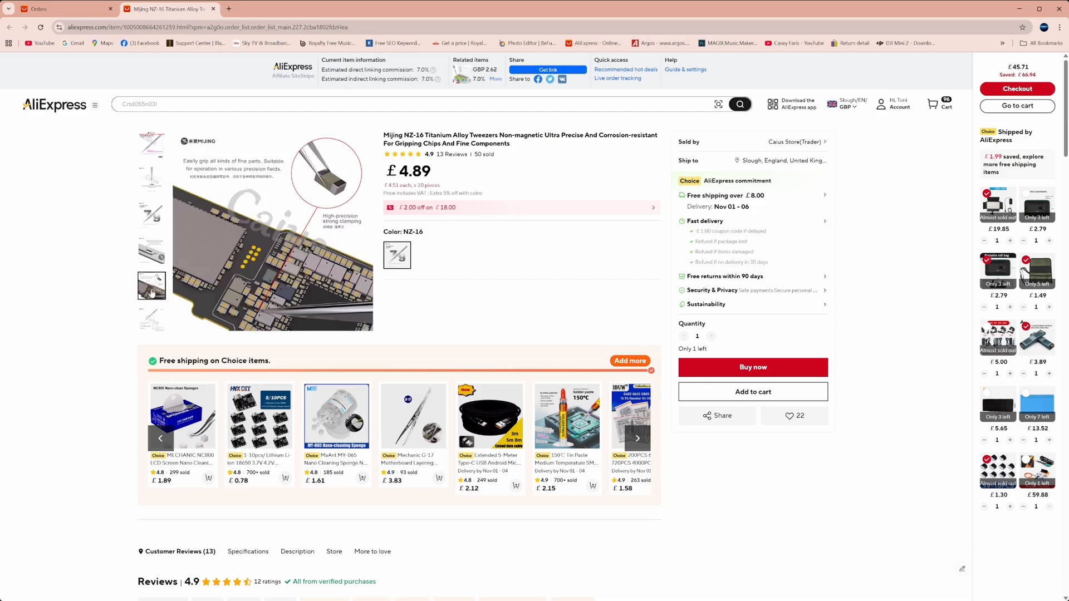
pyautogui.click(151, 321)
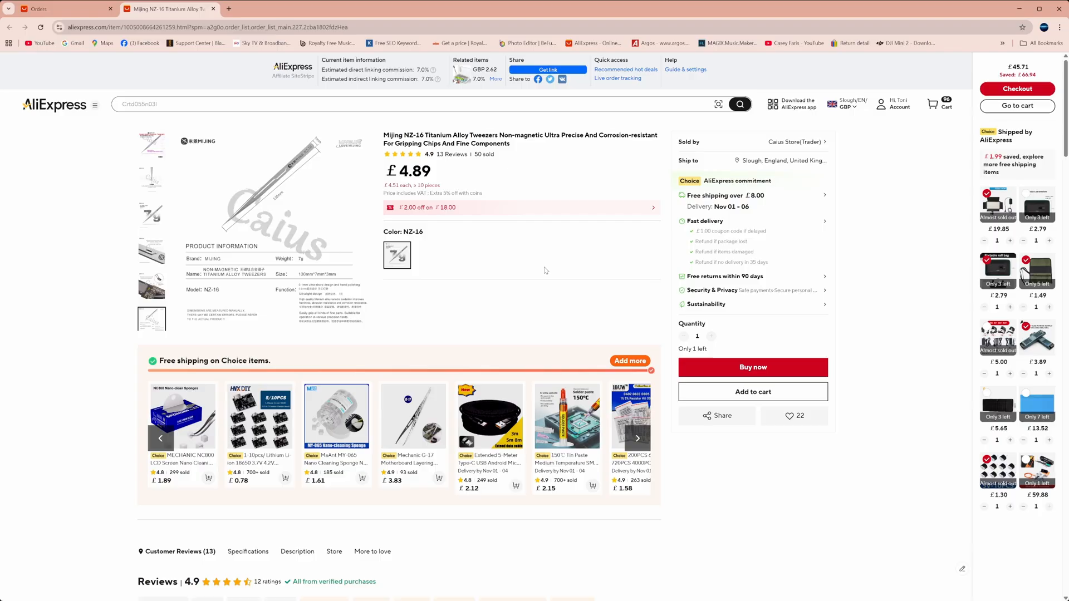
pyautogui.moveTo(534, 259)
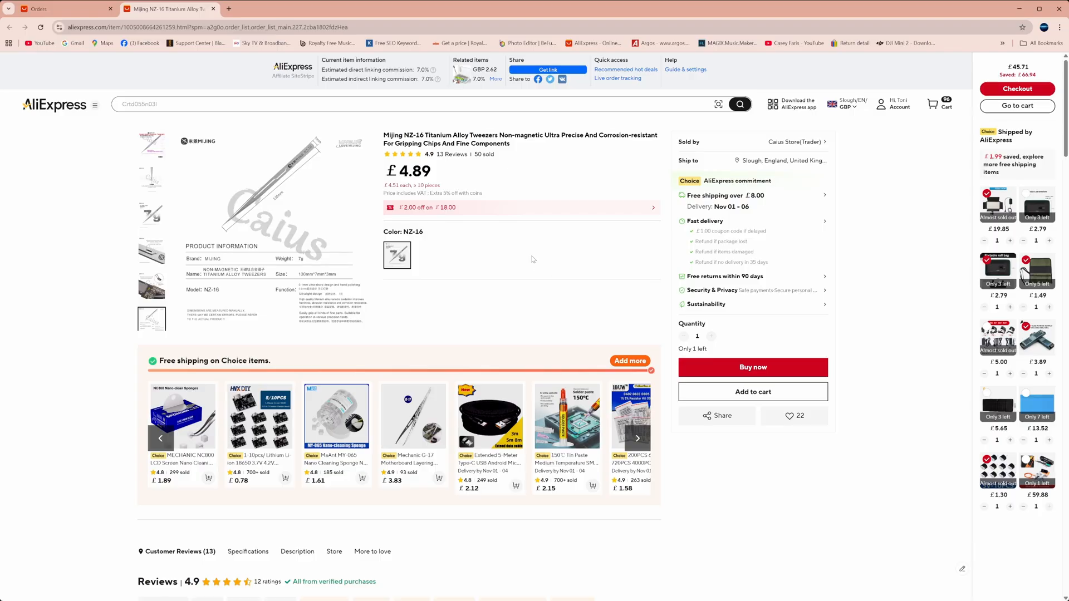
# Browse the Customer Reviews, Specifications and Description down to the NZ-16 tip images
pyautogui.scroll(-3)
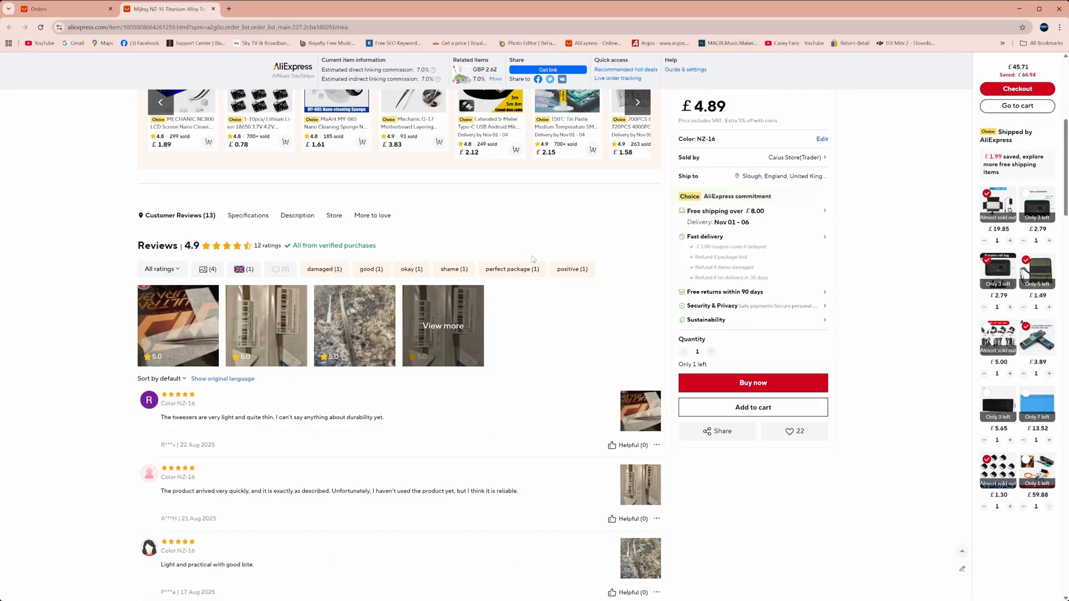
pyautogui.scroll(-3)
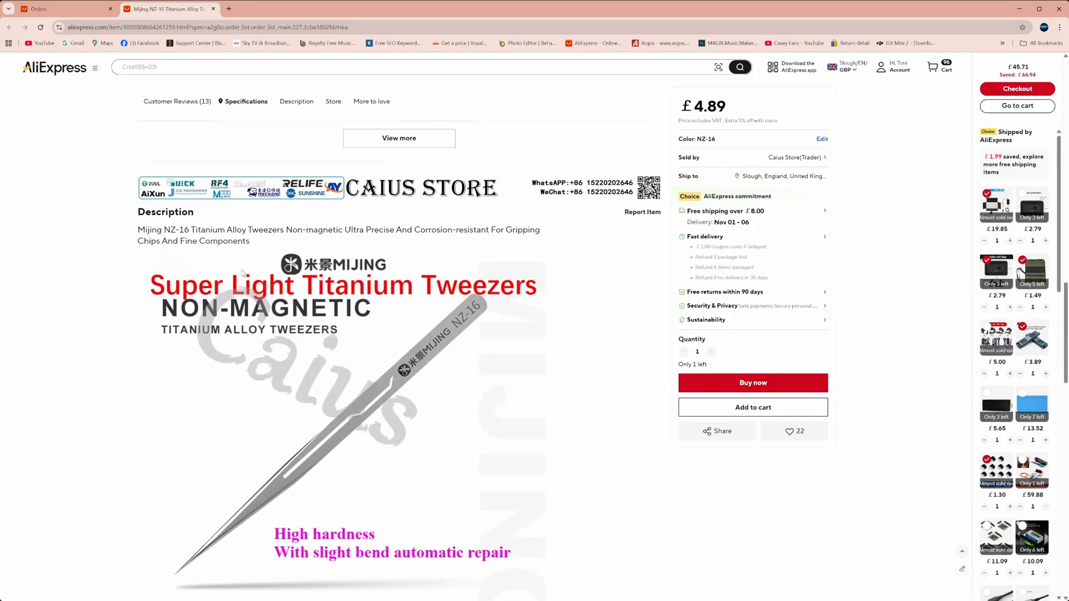
pyautogui.moveTo(376, 243)
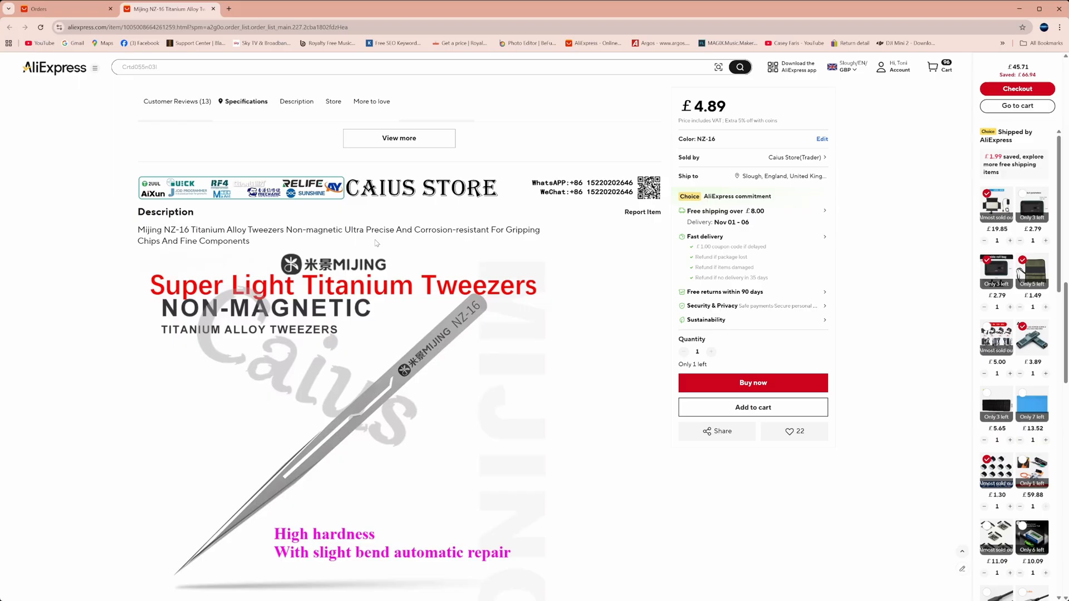
pyautogui.moveTo(432, 243)
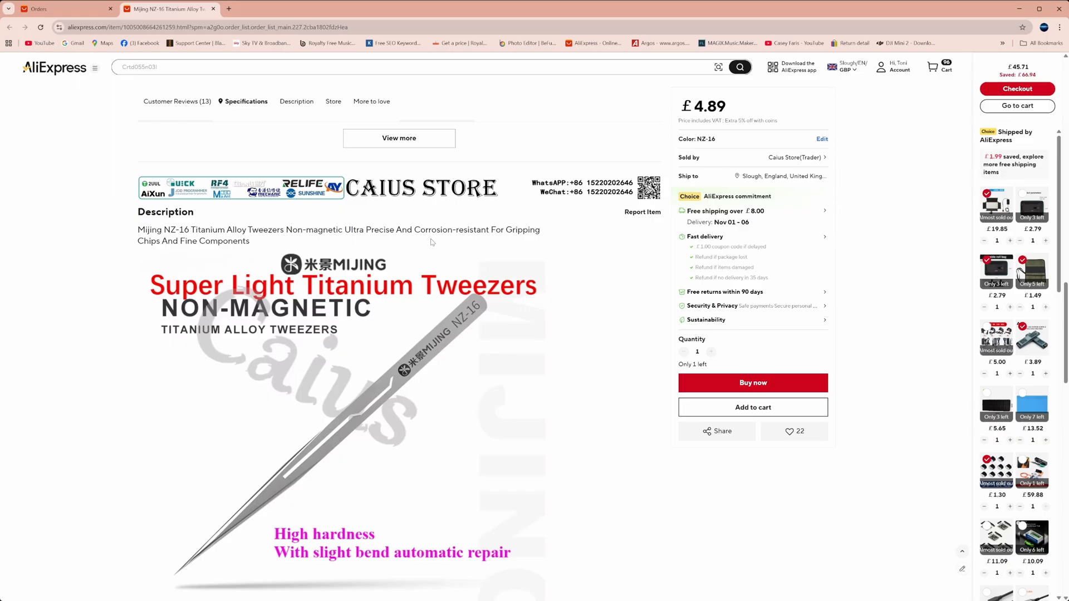
pyautogui.moveTo(329, 240)
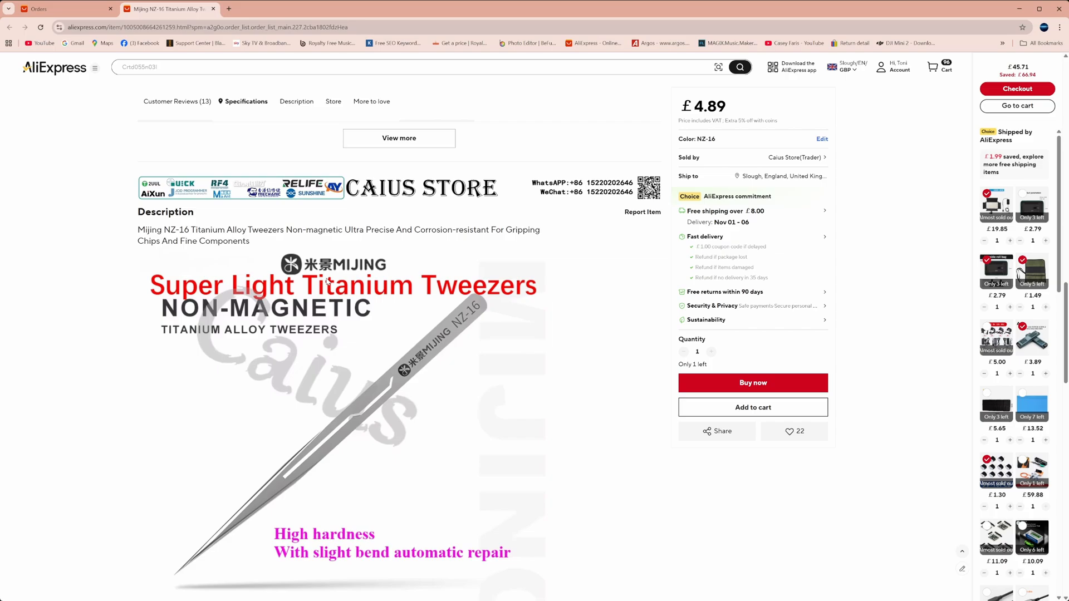
pyautogui.scroll(-3)
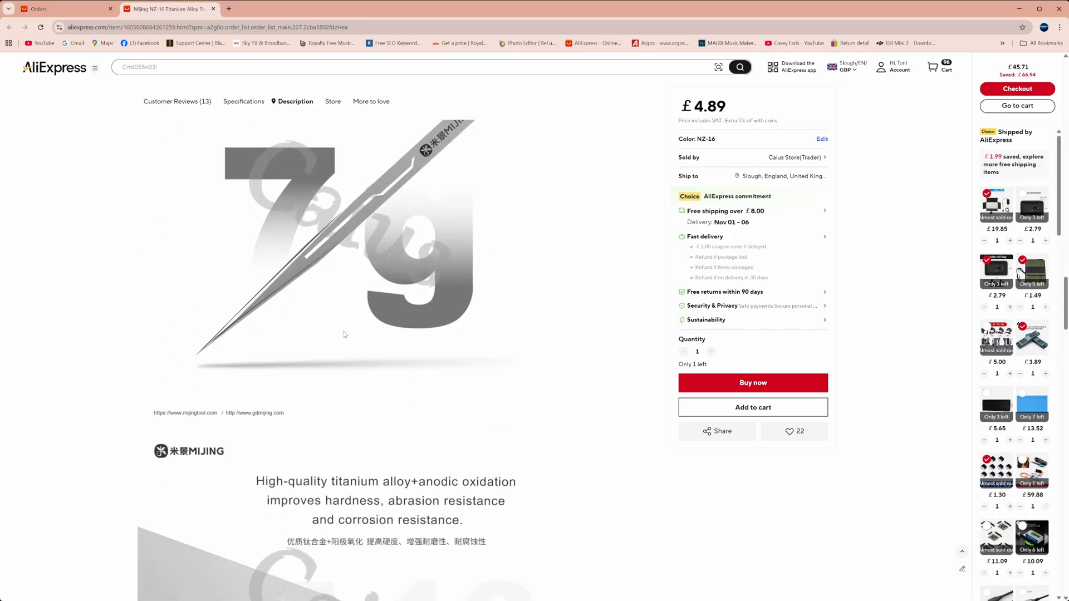
pyautogui.scroll(-3)
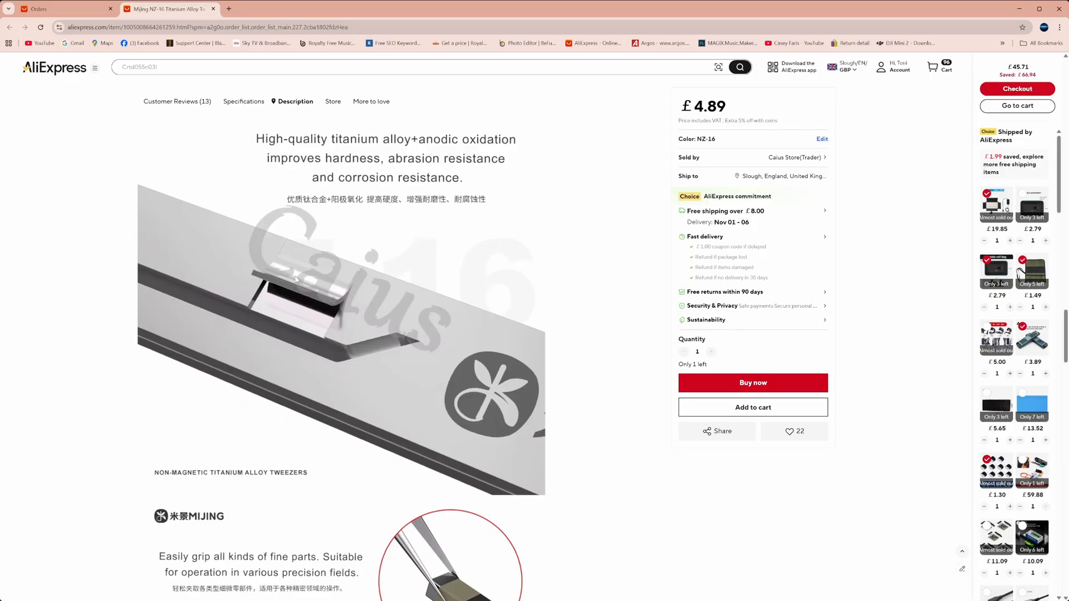
pyautogui.moveTo(303, 299)
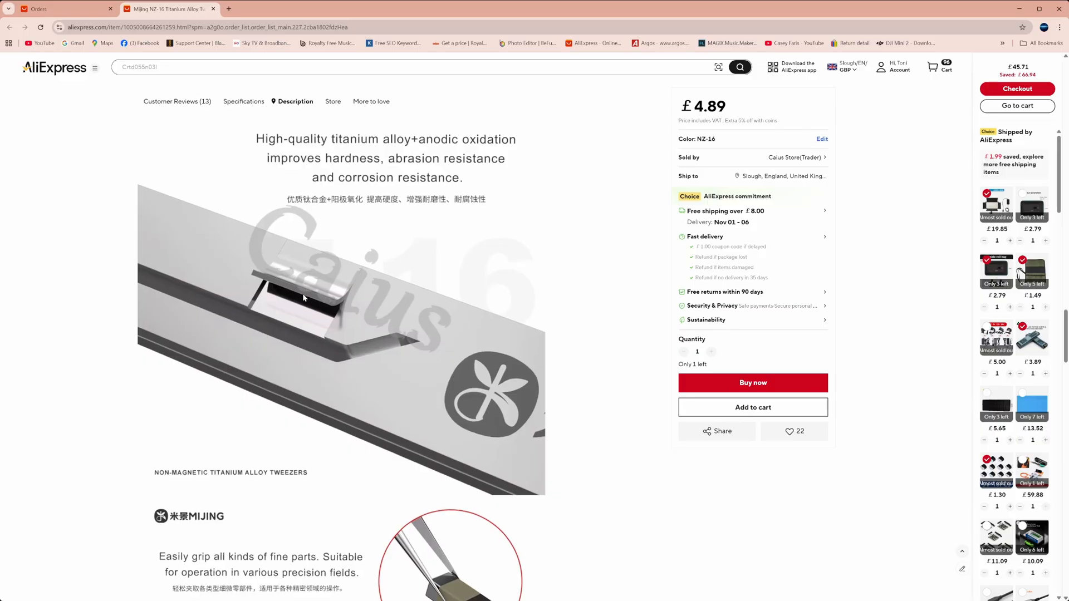
pyautogui.scroll(-3)
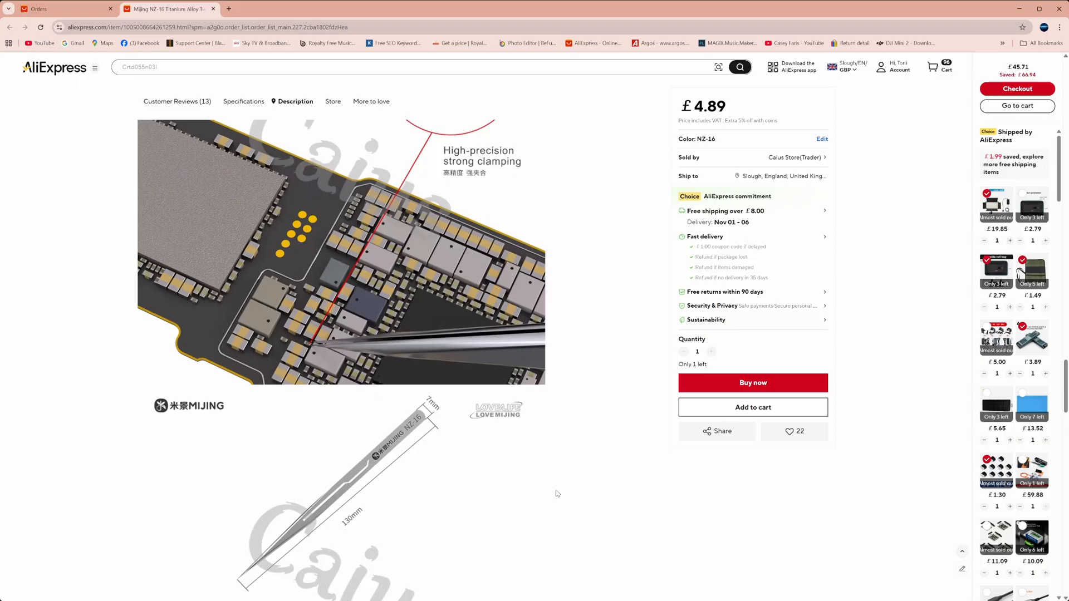
pyautogui.scroll(-3)
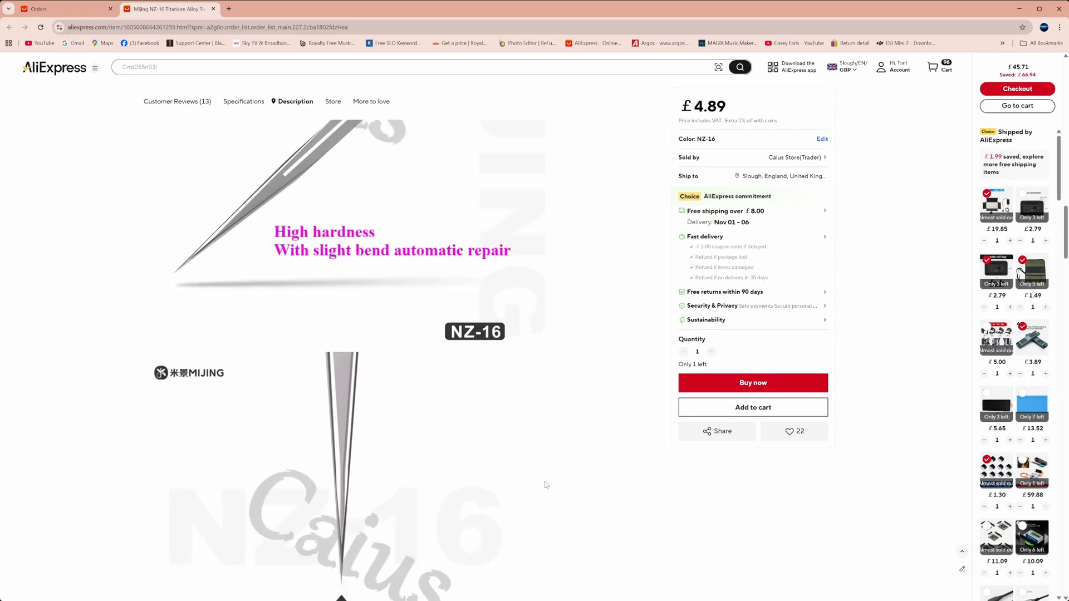
pyautogui.scroll(3)
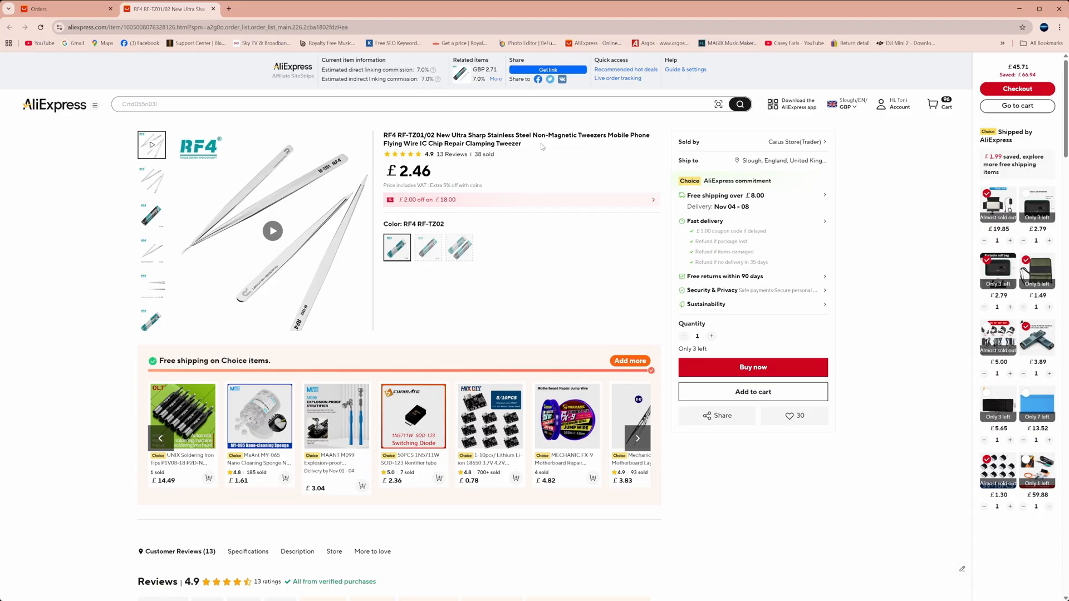
pyautogui.moveTo(613, 147)
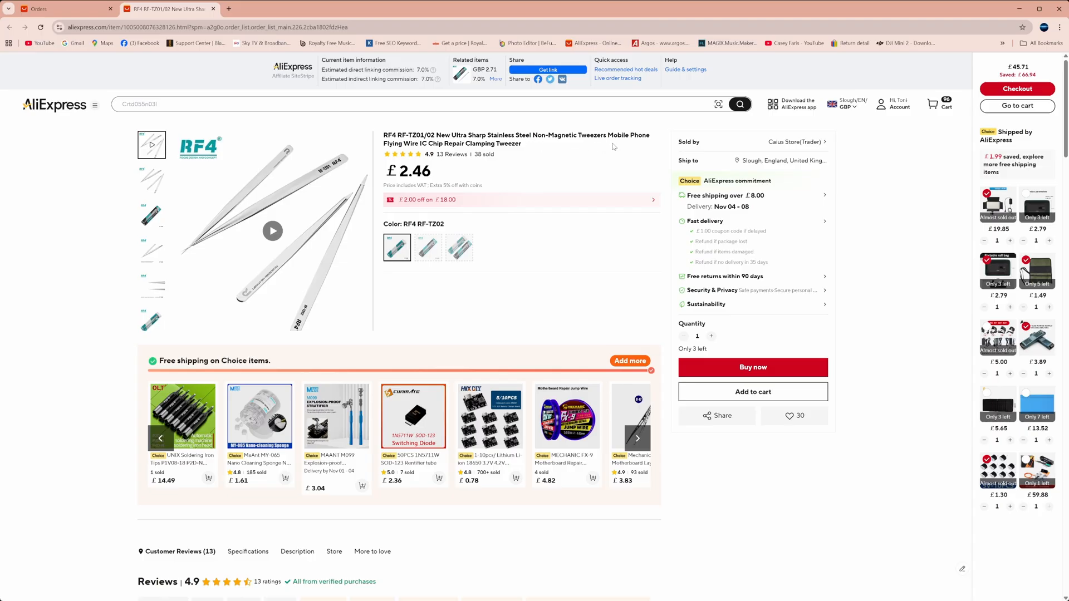
# Compare the RF-TZ01, TZ01 And TZ02 bundle and RF-TZ02 variants, returning to RF-TZ02
pyautogui.click(151, 282)
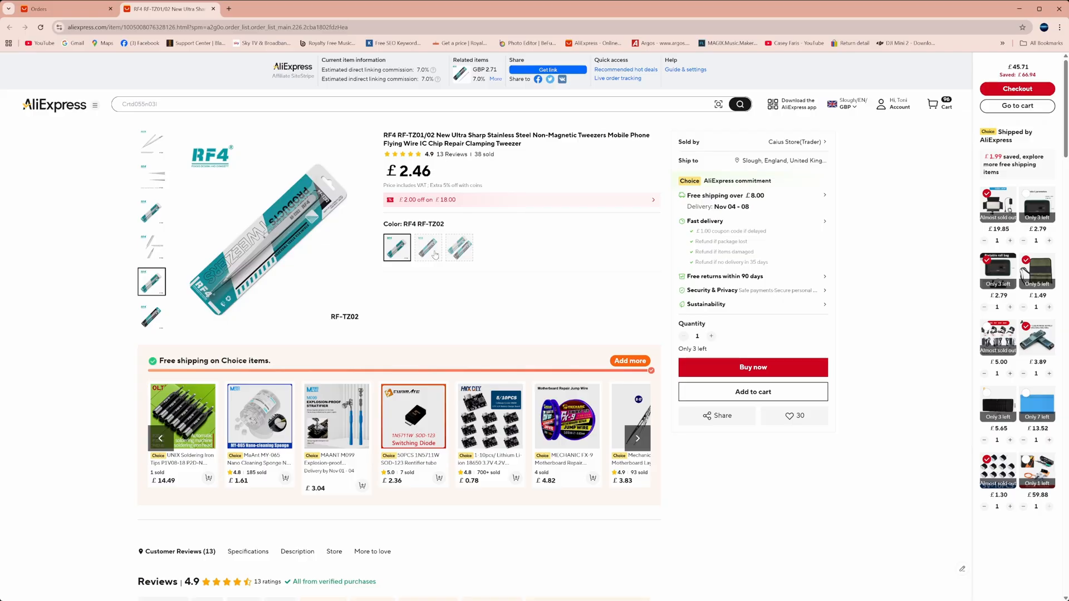
pyautogui.click(427, 248)
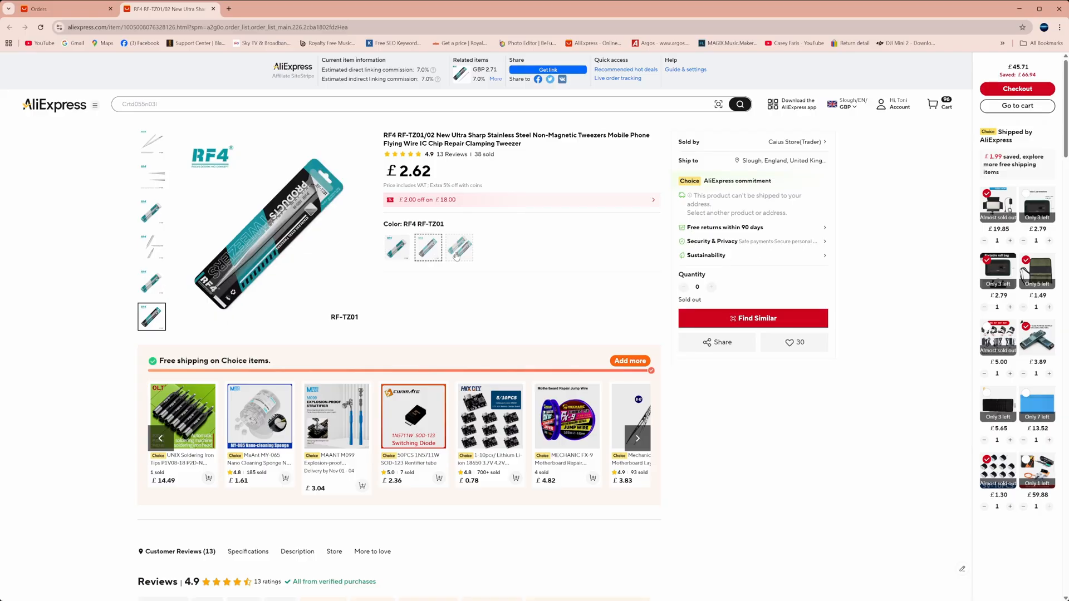
pyautogui.click(459, 247)
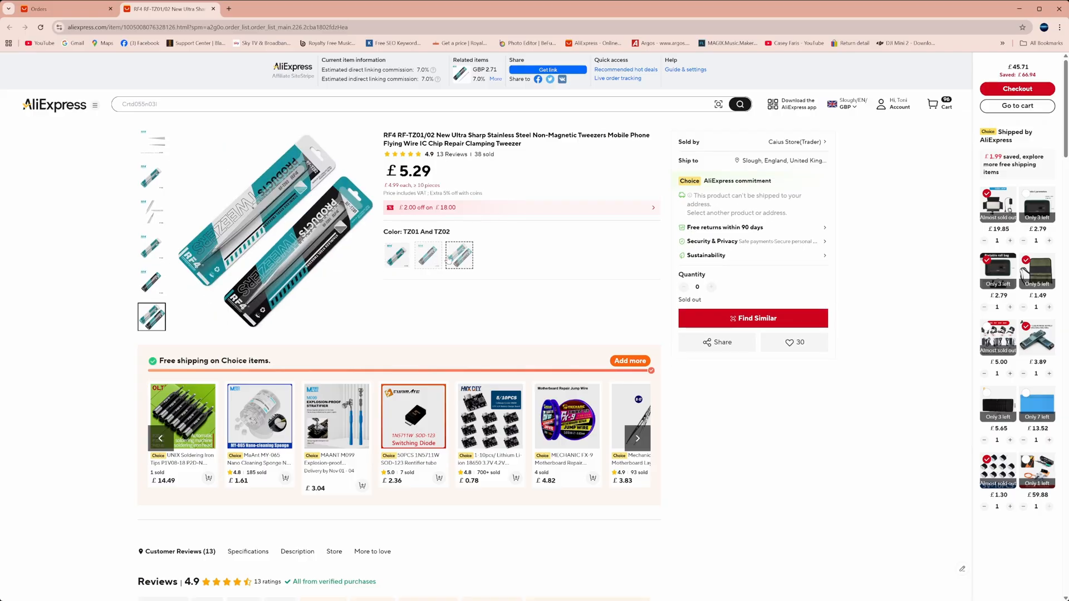
pyautogui.click(396, 248)
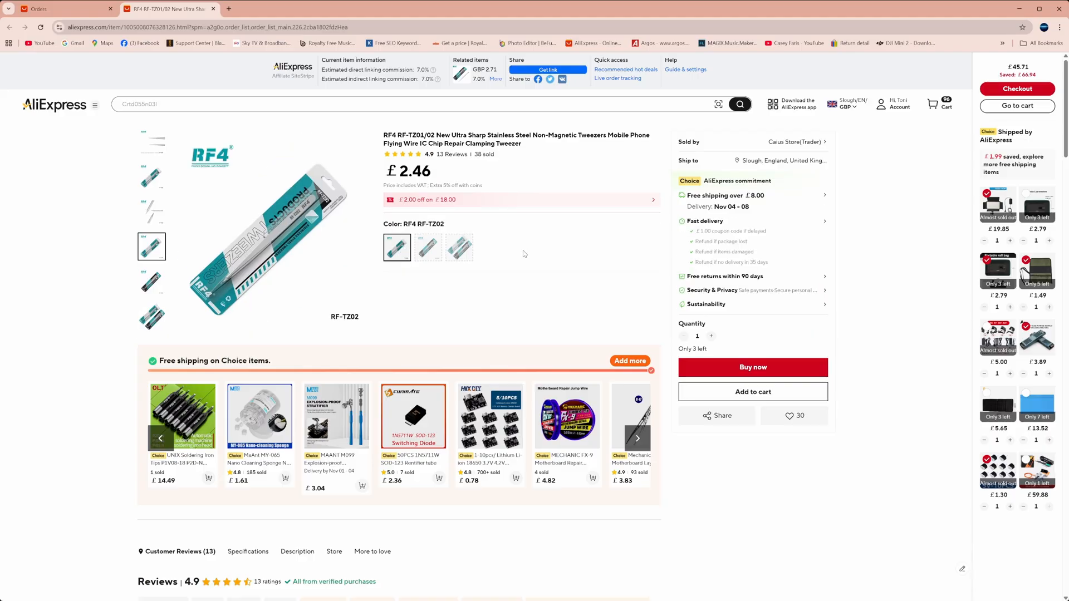
# Browse the description pictures, including the RF-TZ02 high precision non-magnetic tweezers
pyautogui.scroll(-3)
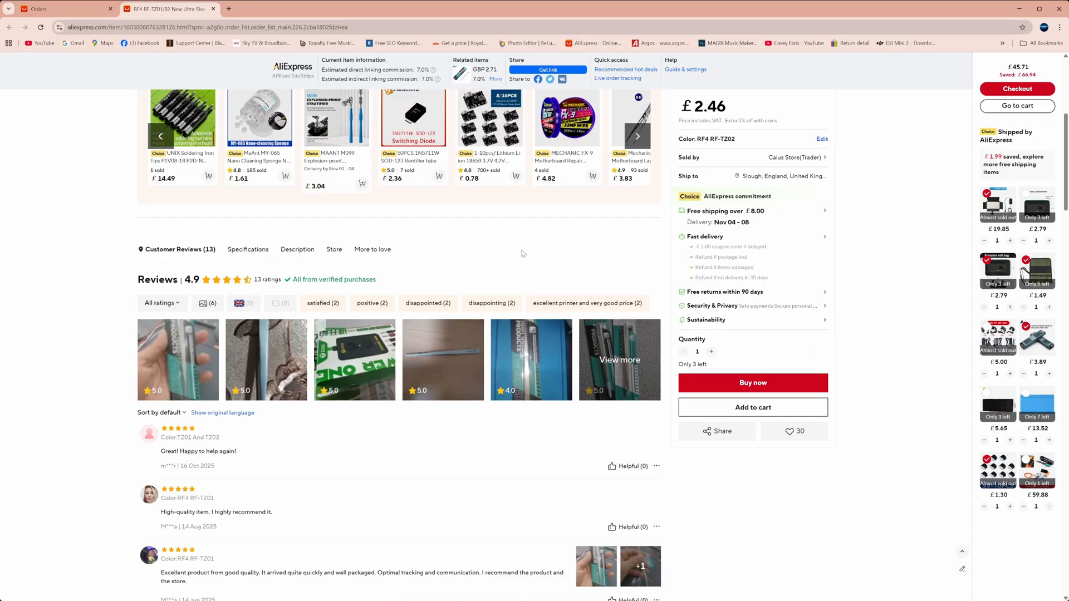
pyautogui.scroll(-3)
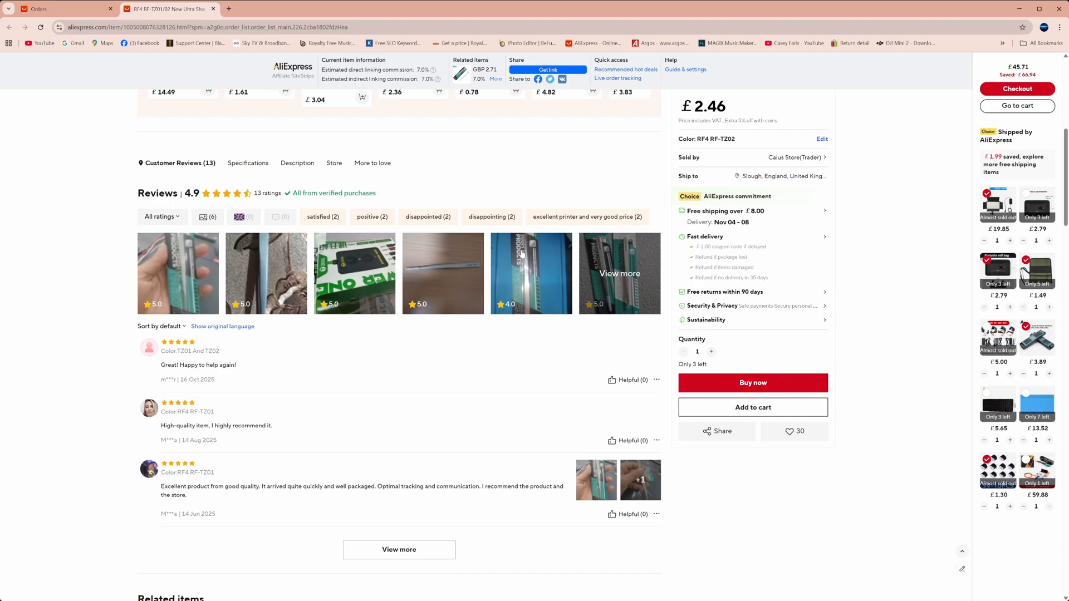
pyautogui.scroll(-3)
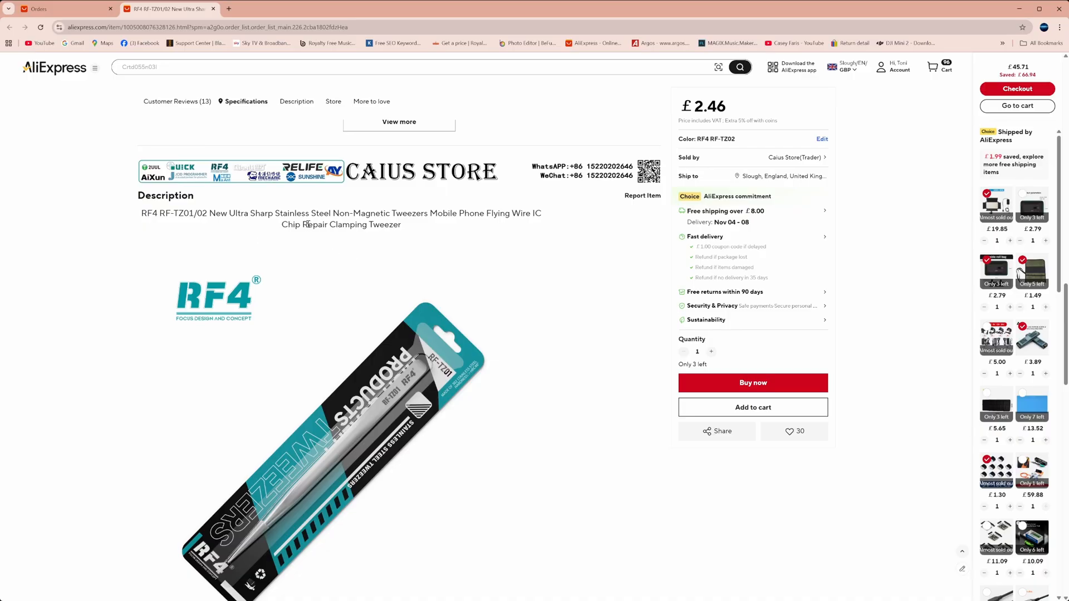
pyautogui.moveTo(456, 228)
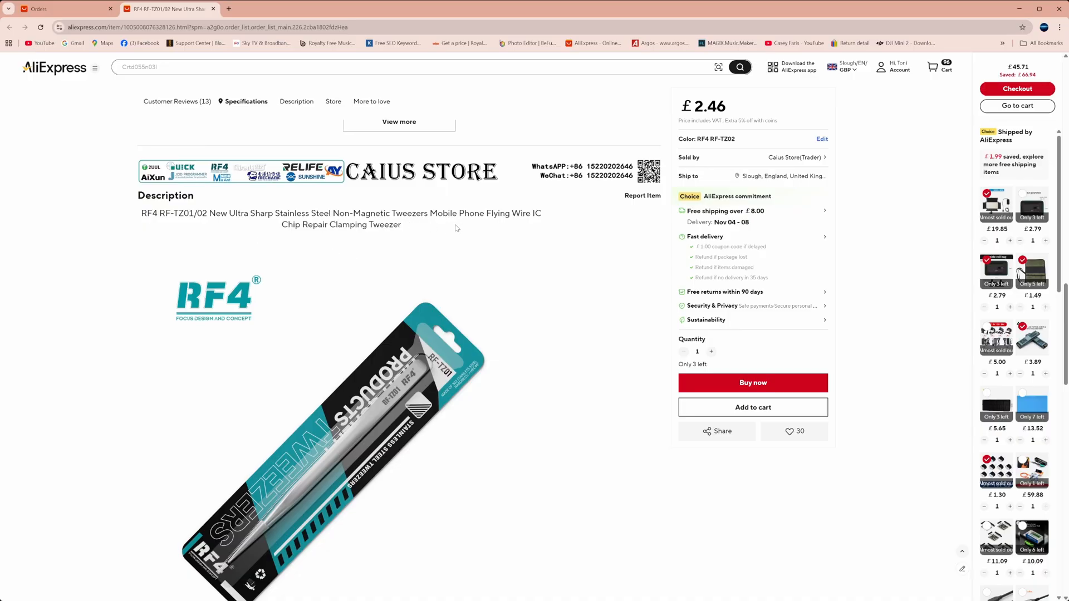
pyautogui.moveTo(484, 293)
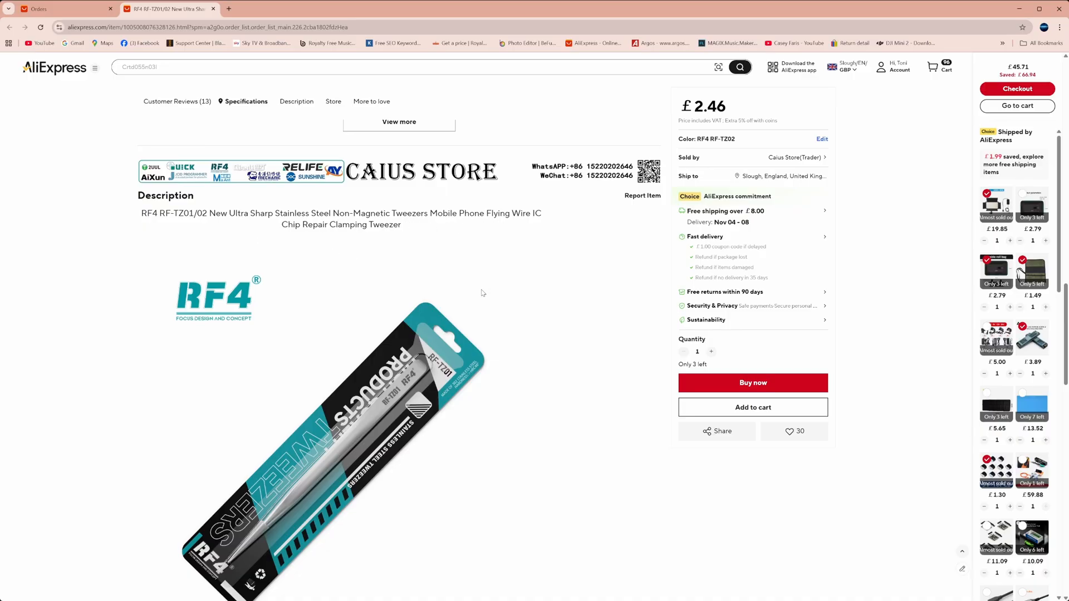
pyautogui.scroll(-3)
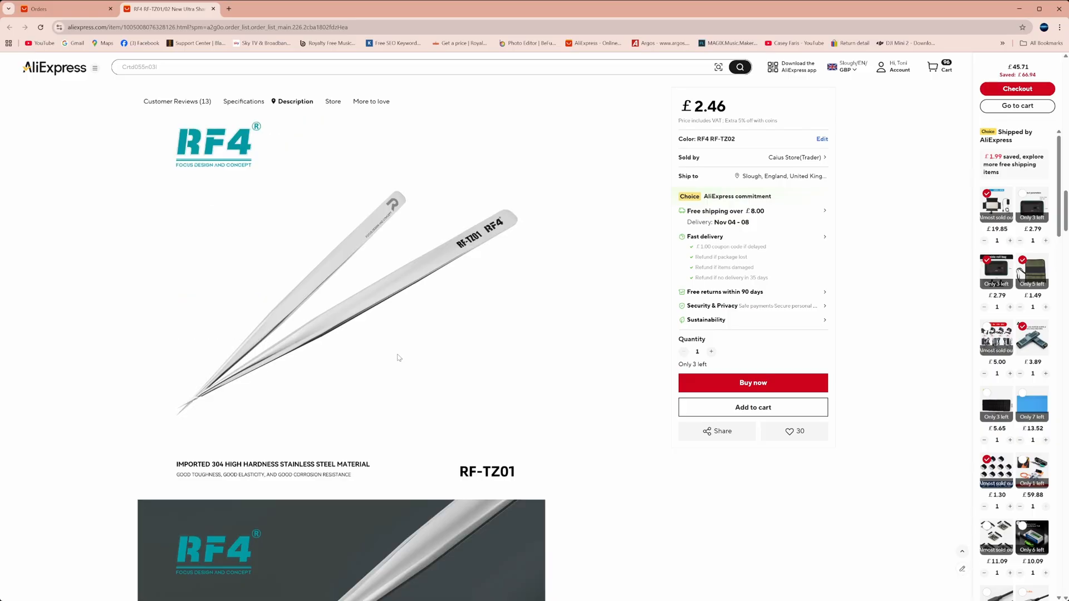
pyautogui.scroll(-3)
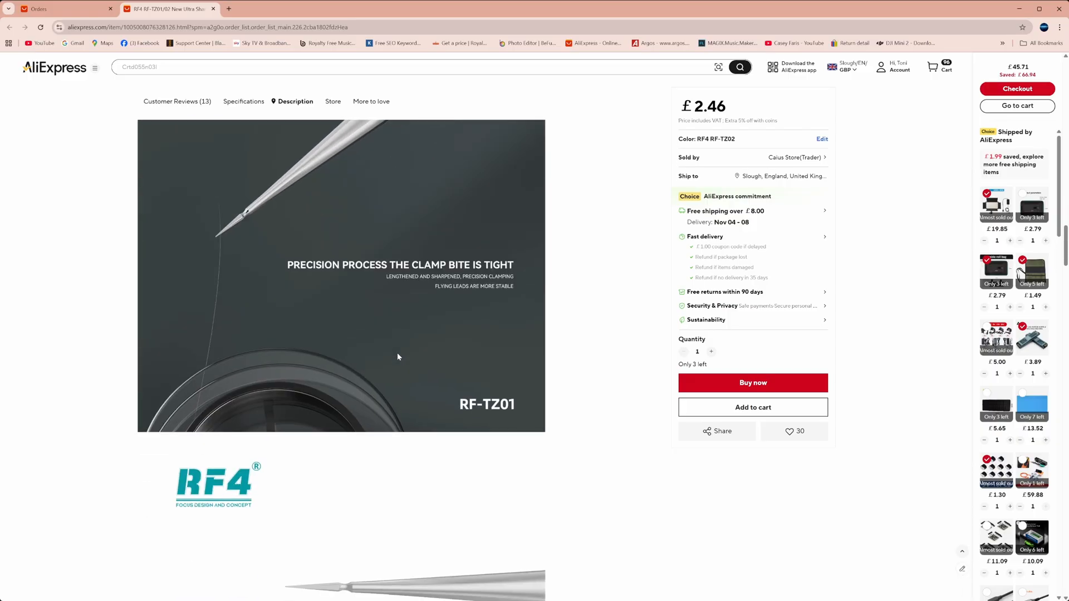
pyautogui.scroll(-3)
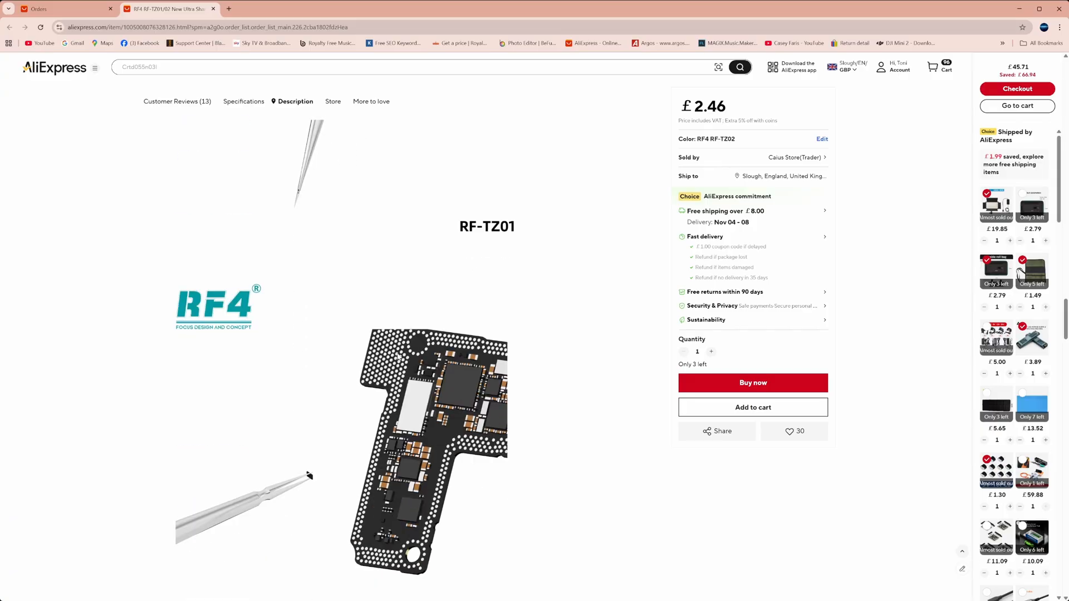
pyautogui.scroll(-3)
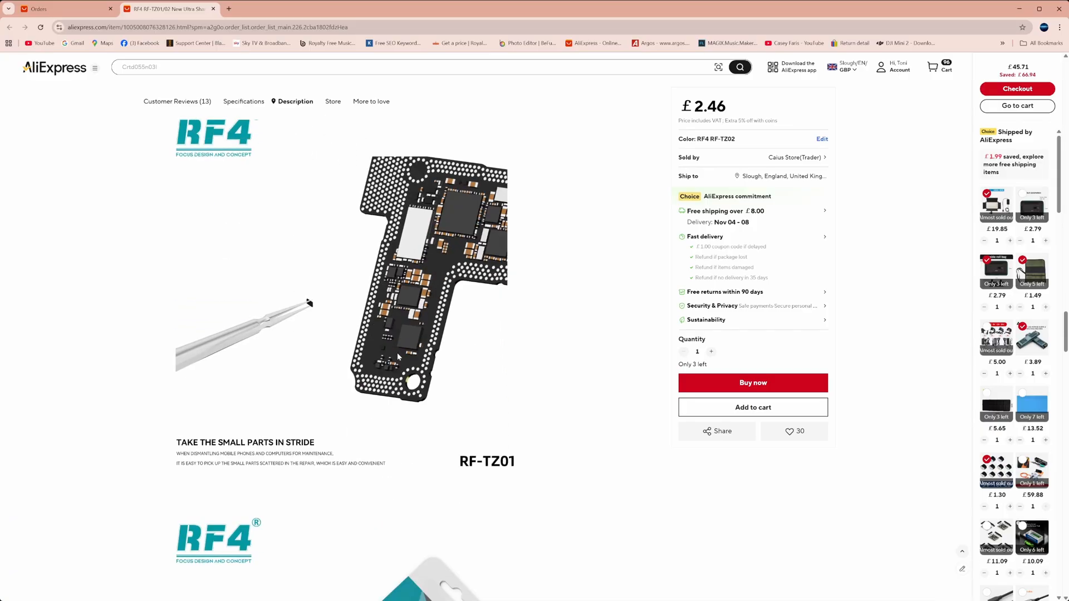
pyautogui.scroll(-3)
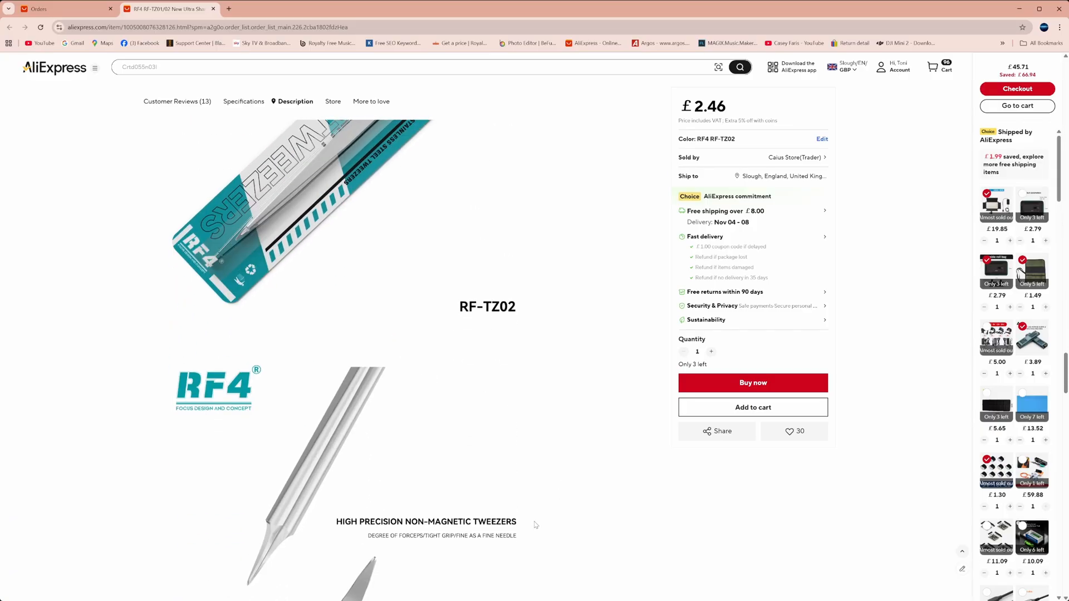
pyautogui.scroll(-3)
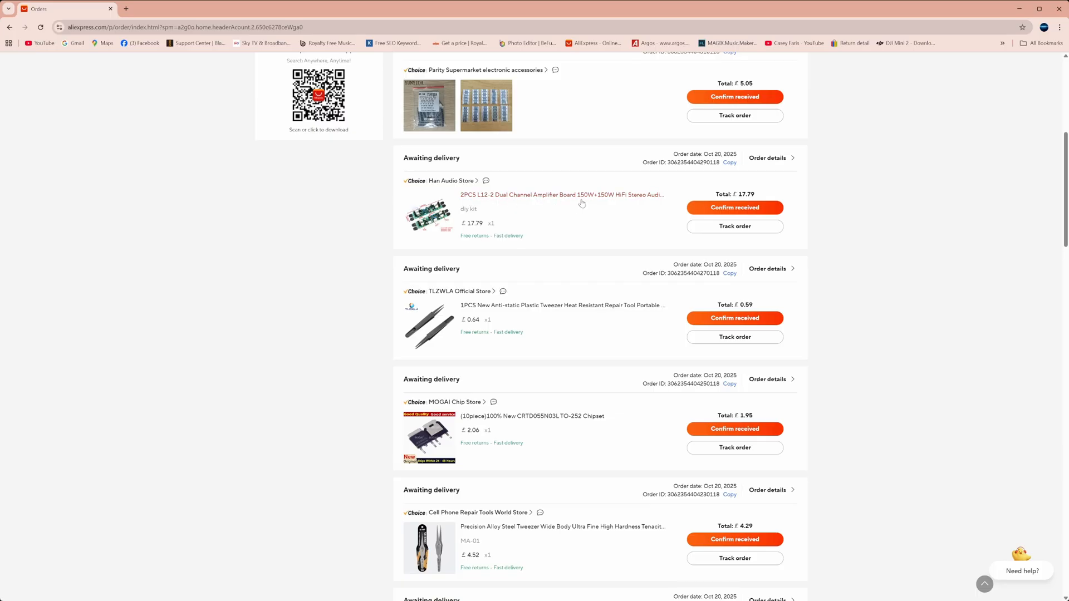
pyautogui.moveTo(604, 203)
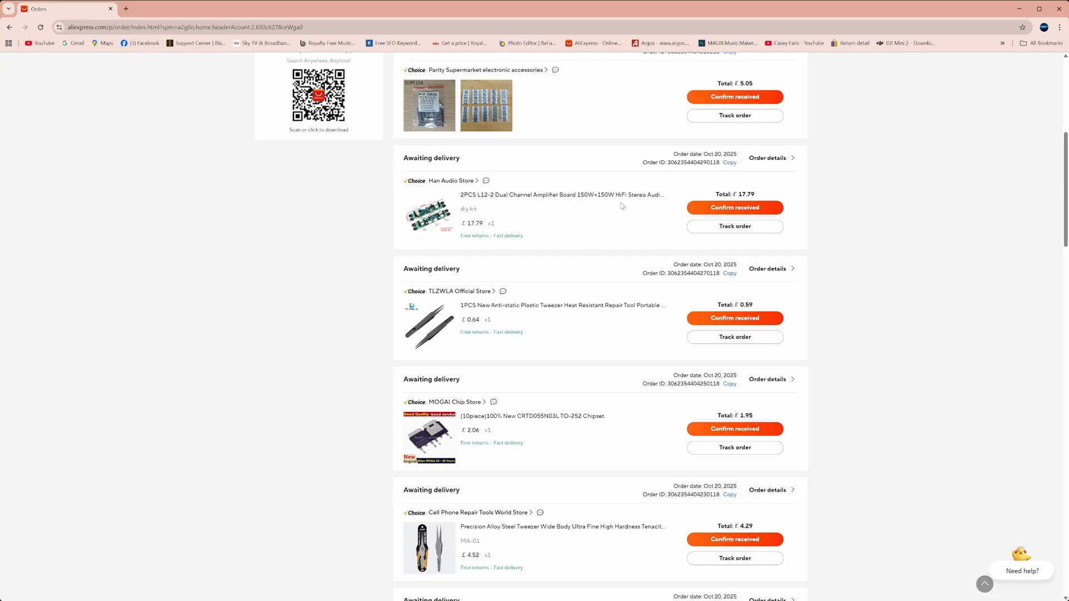
pyautogui.moveTo(483, 251)
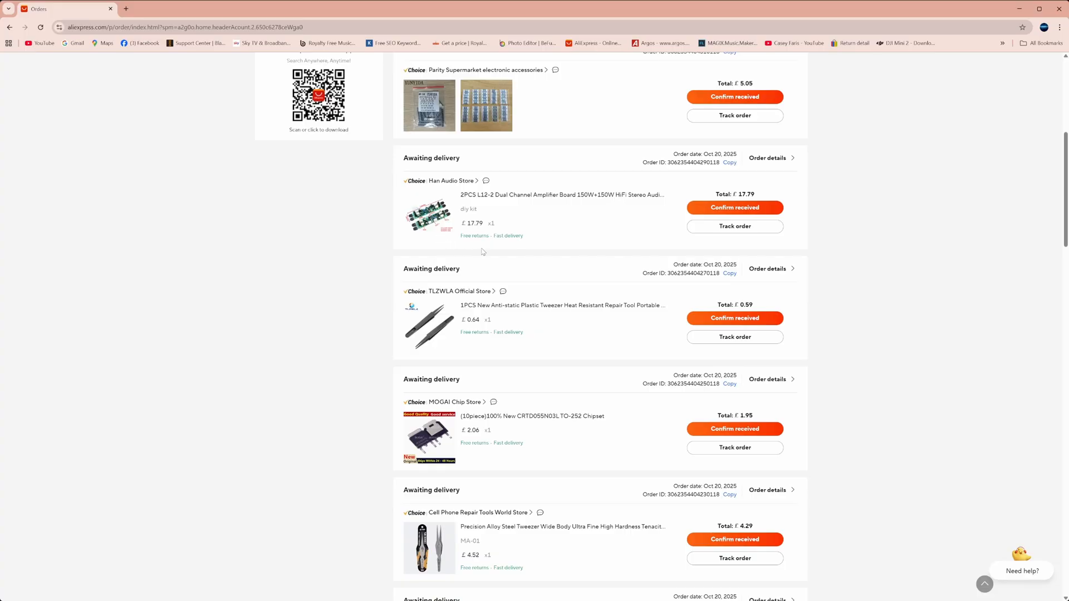
pyautogui.moveTo(530, 236)
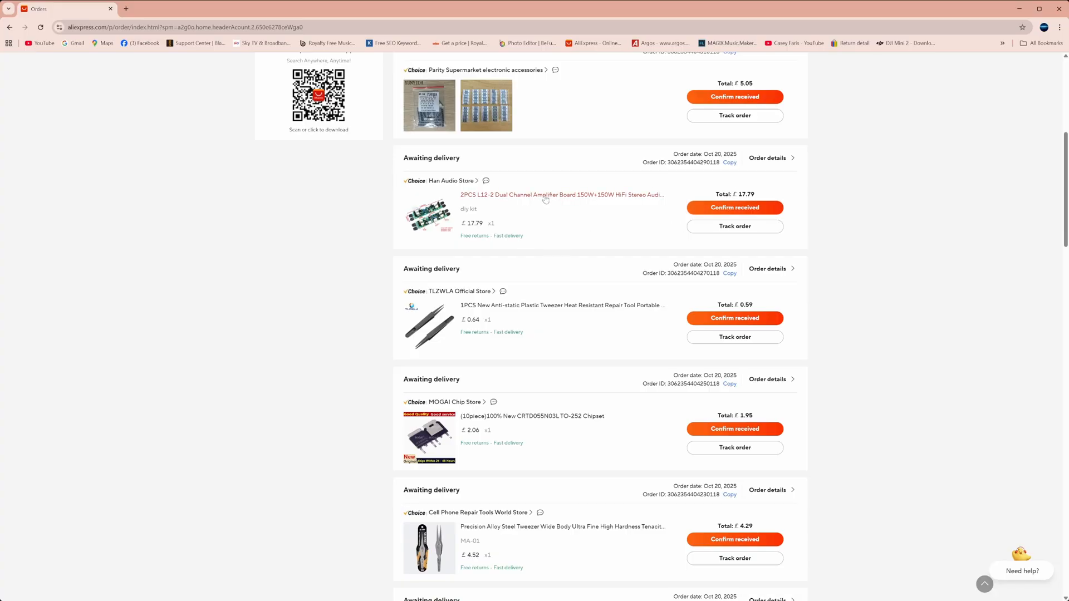
pyautogui.click(545, 194)
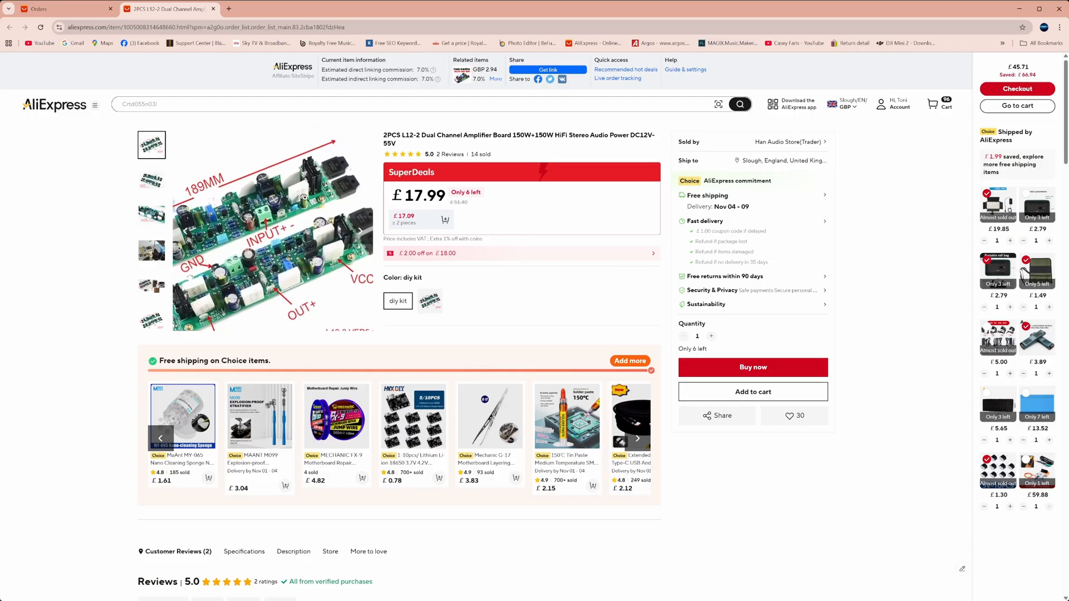
# View the L12-2 amplifier gallery photos, including the board in use and the dimensioned shot
pyautogui.click(152, 180)
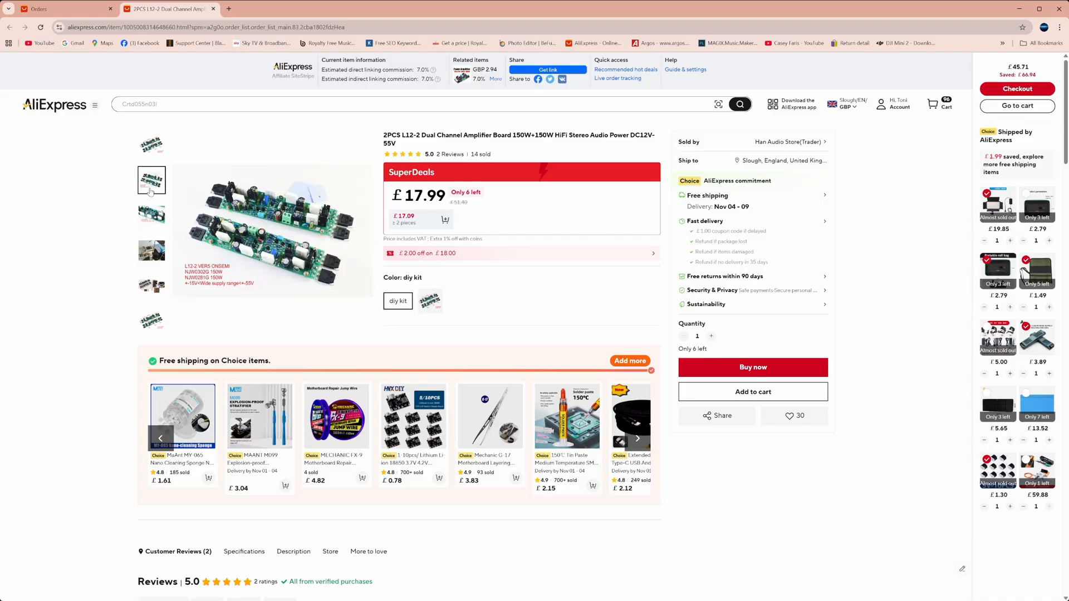
pyautogui.click(151, 251)
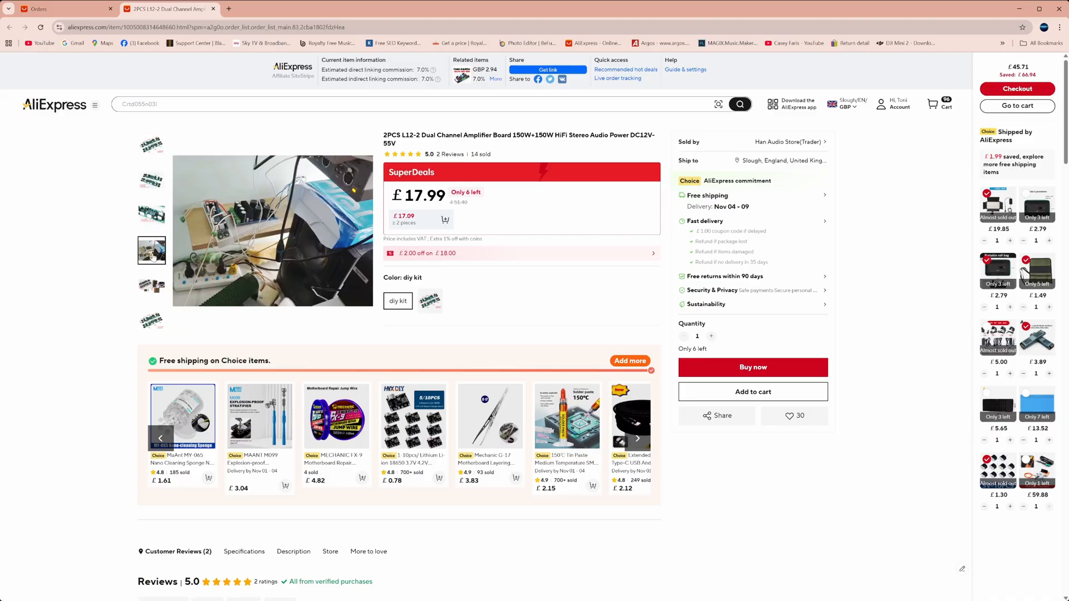
pyautogui.click(152, 321)
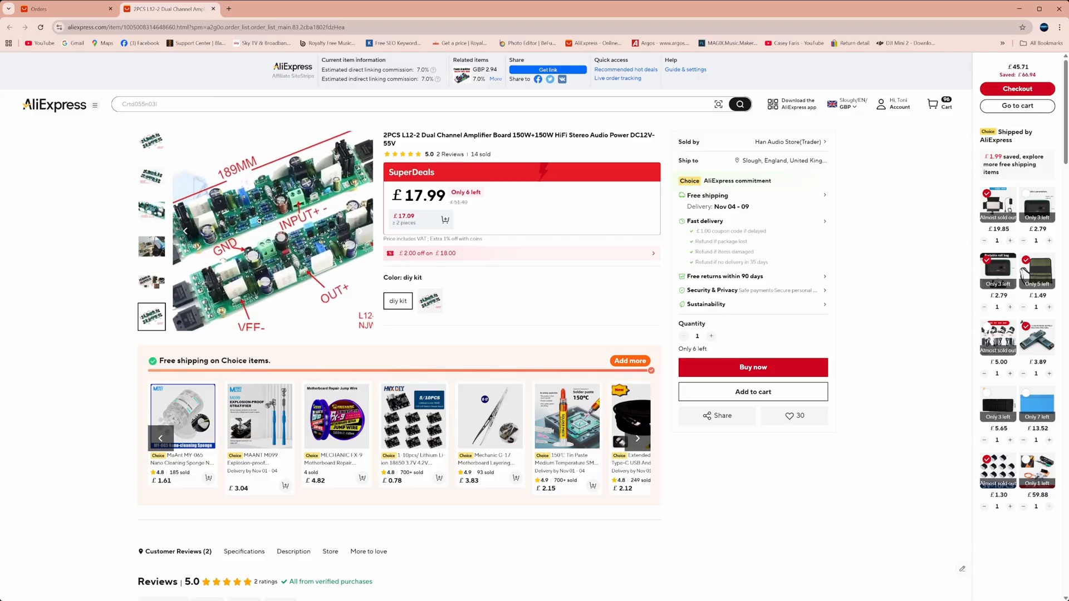
pyautogui.click(430, 301)
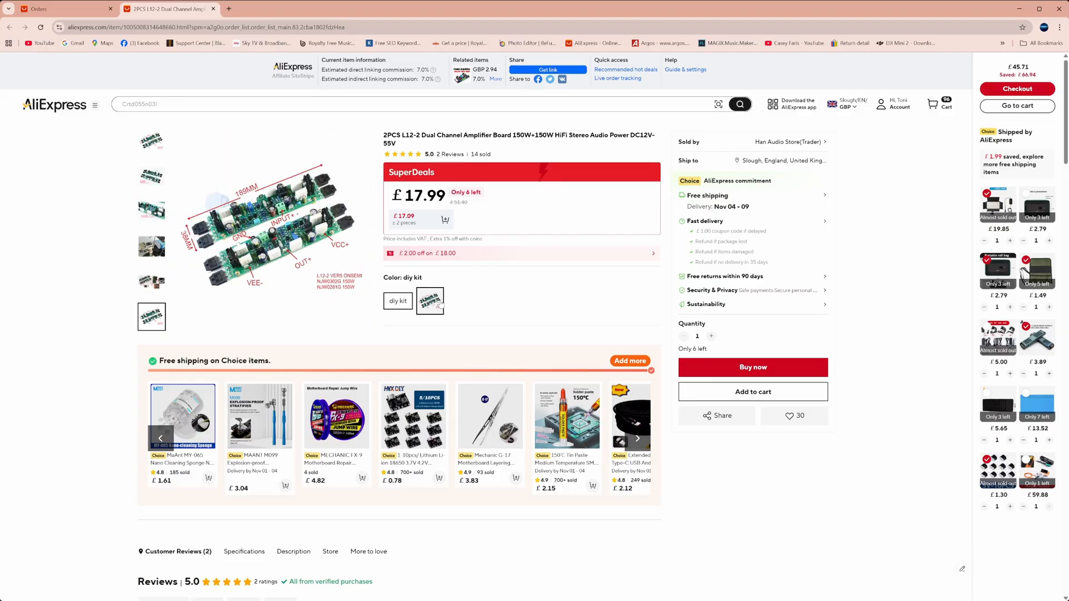
# Compare the finished board price with the diy kit option at £17.99
pyautogui.click(430, 300)
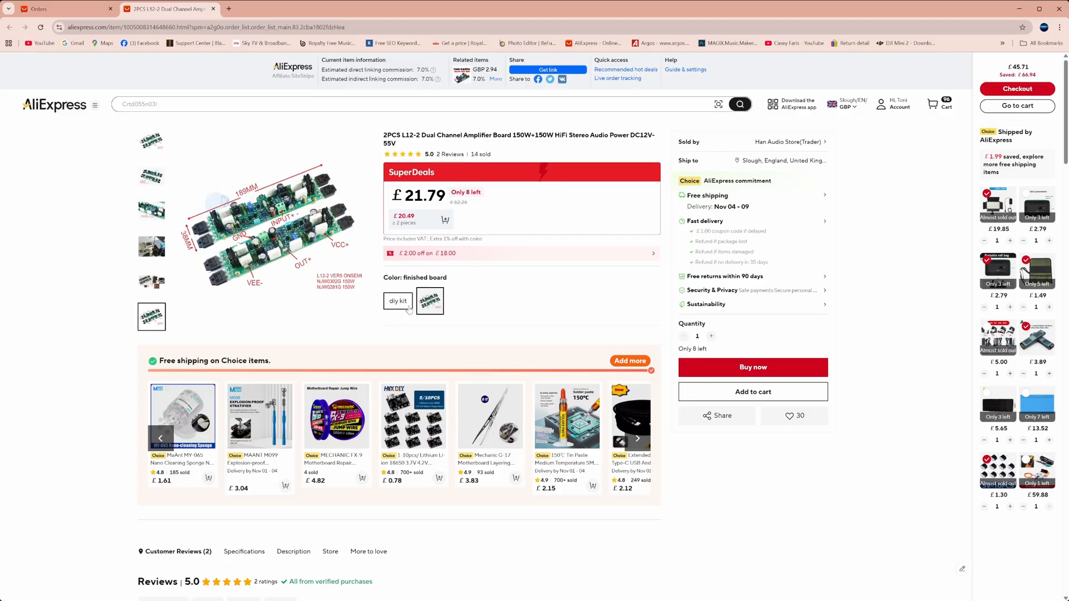
pyautogui.click(397, 300)
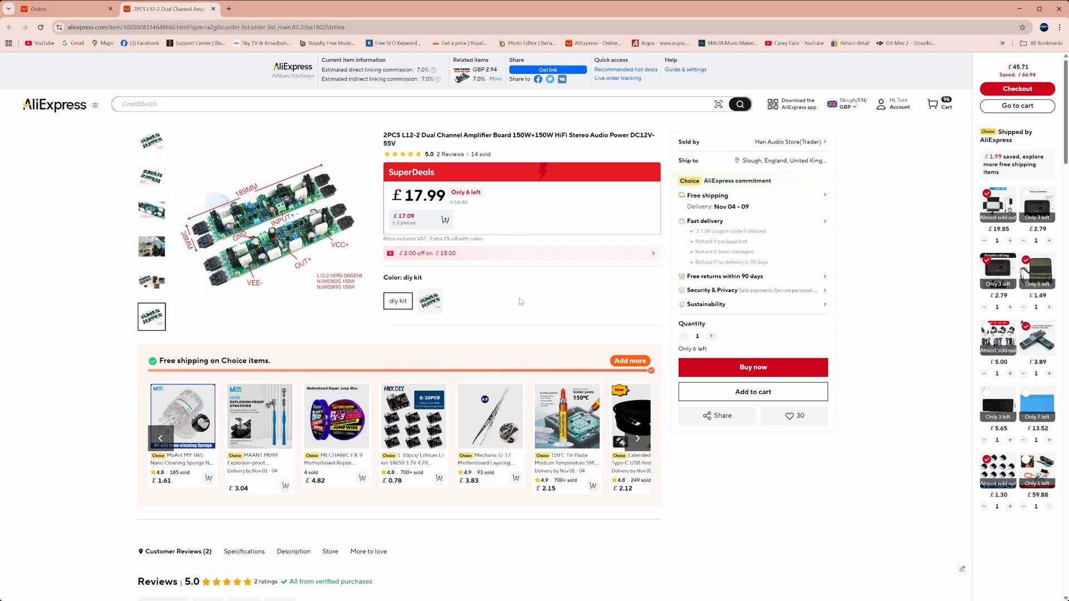
pyautogui.click(430, 301)
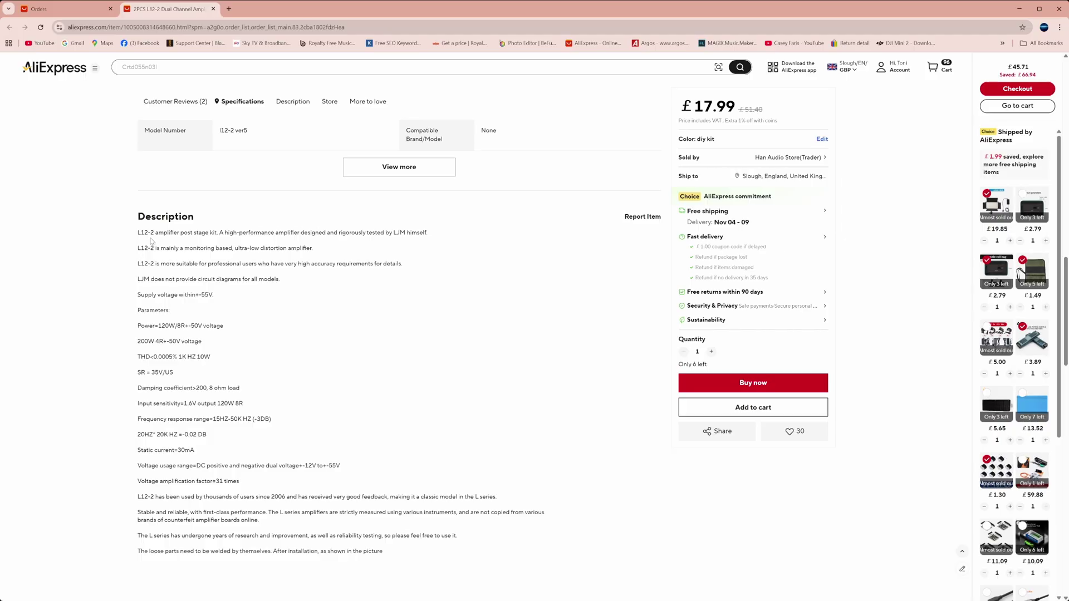
pyautogui.moveTo(261, 242)
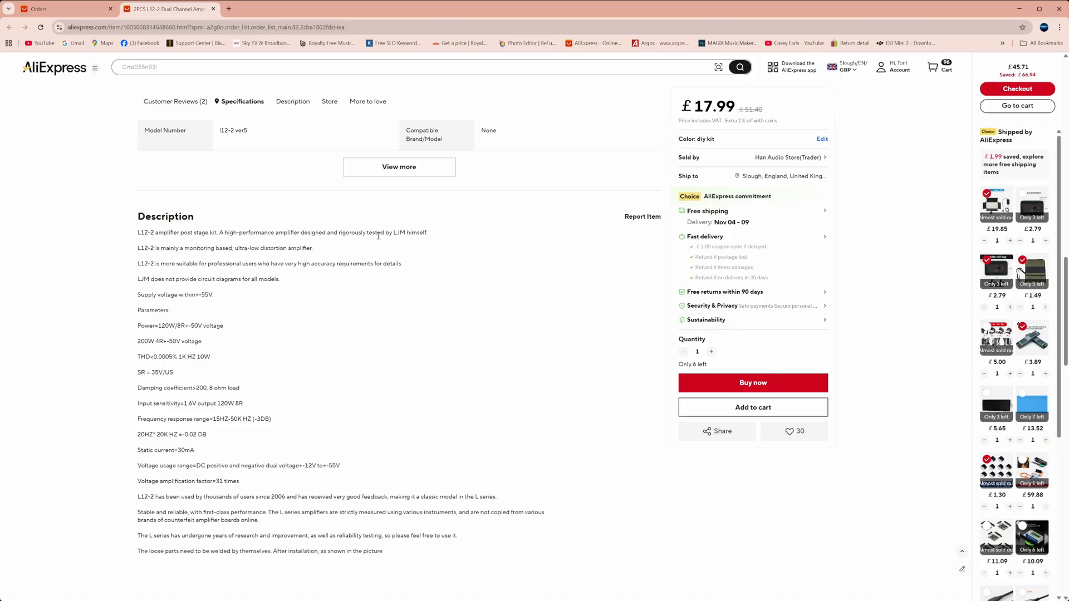
pyautogui.moveTo(372, 252)
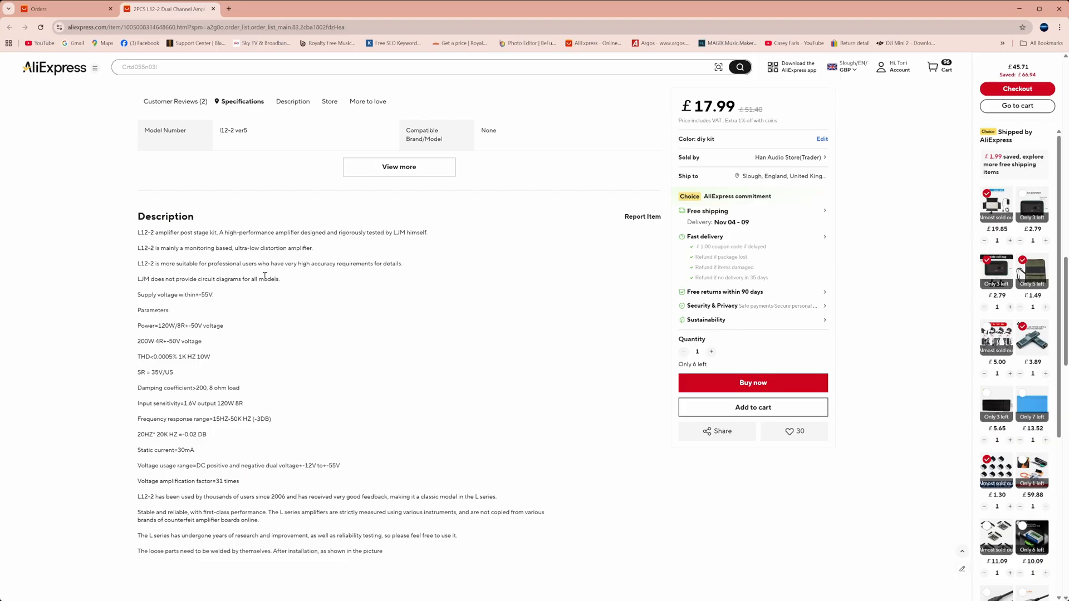
pyautogui.scroll(-3)
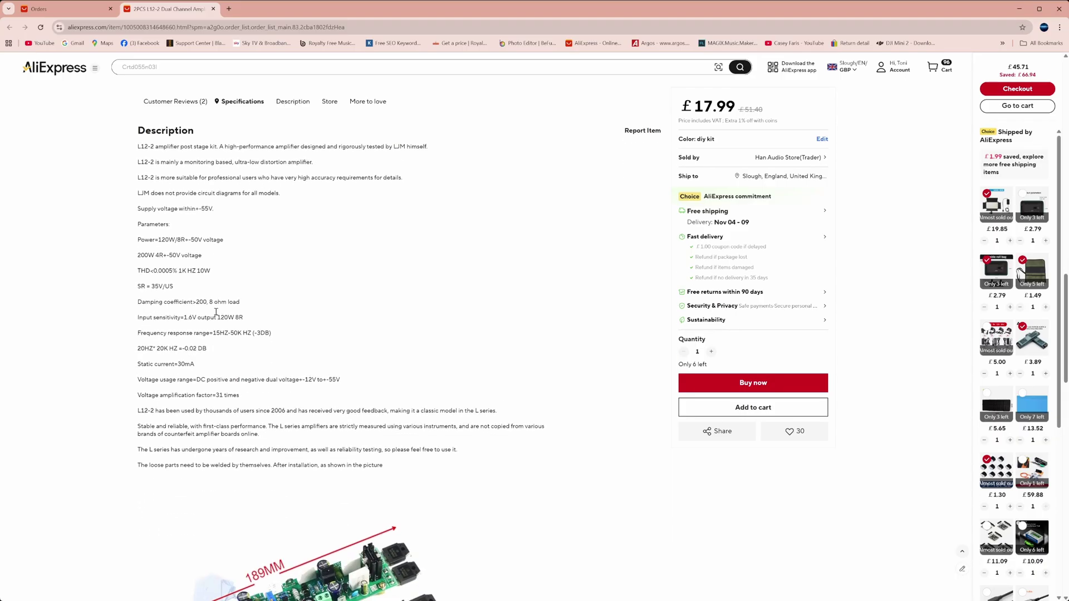
pyautogui.moveTo(253, 205)
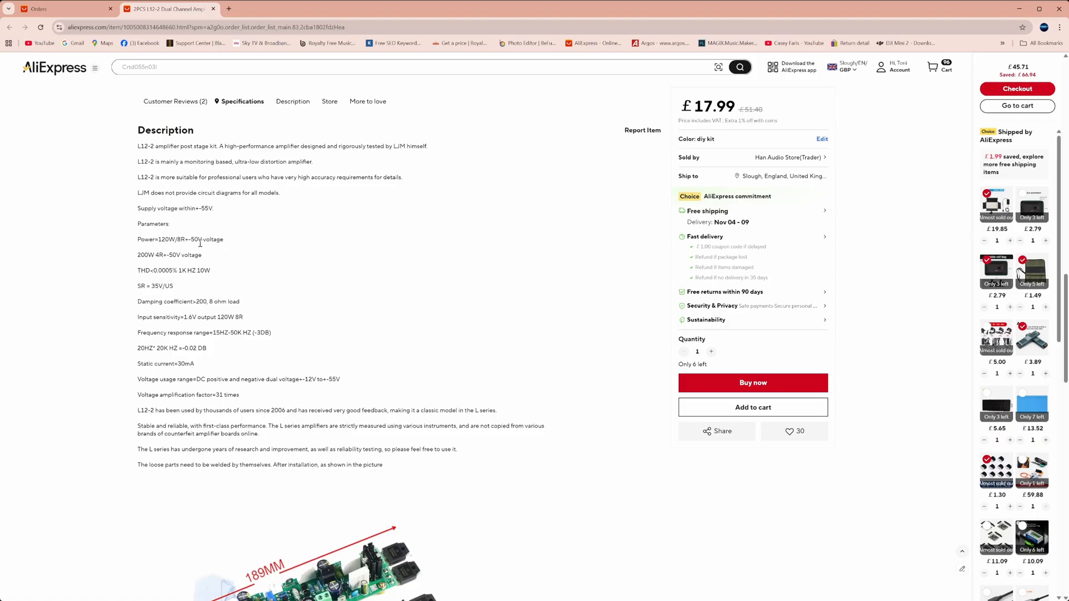
pyautogui.moveTo(254, 252)
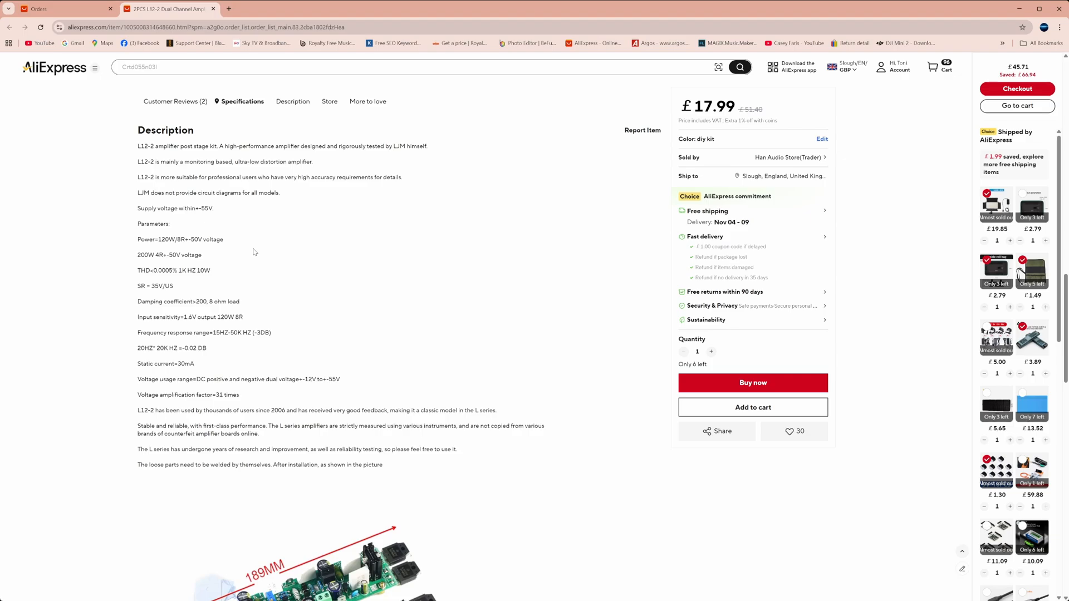
pyautogui.moveTo(278, 263)
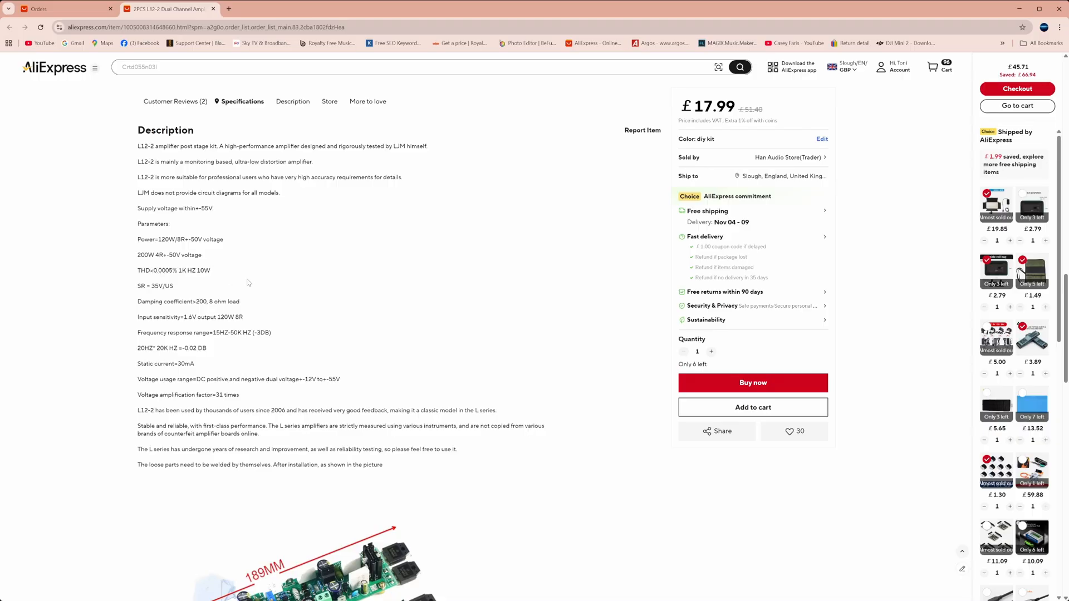
pyautogui.moveTo(256, 283)
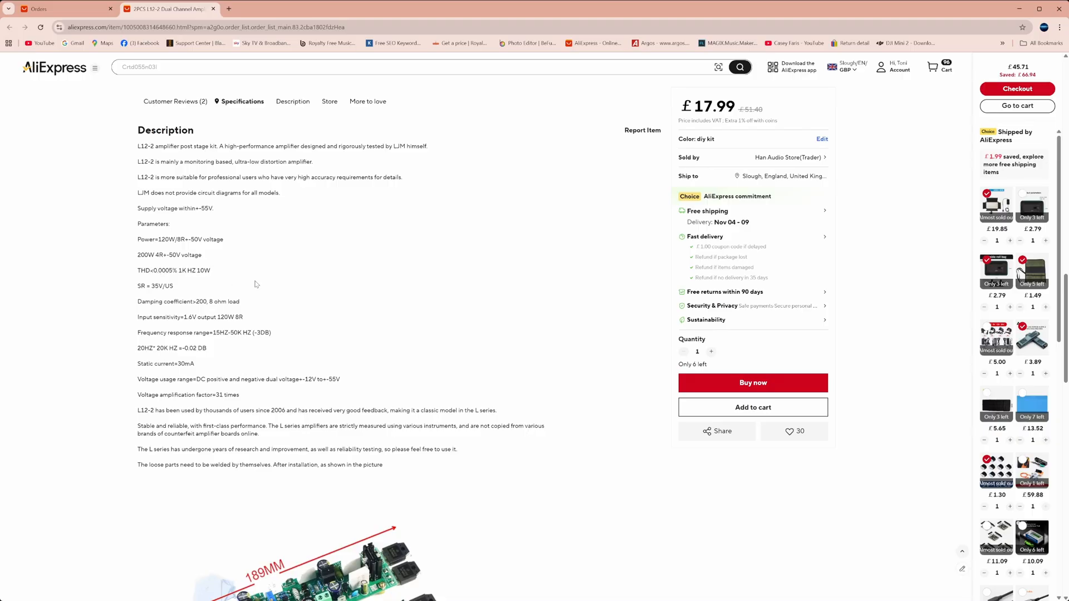
pyautogui.moveTo(326, 291)
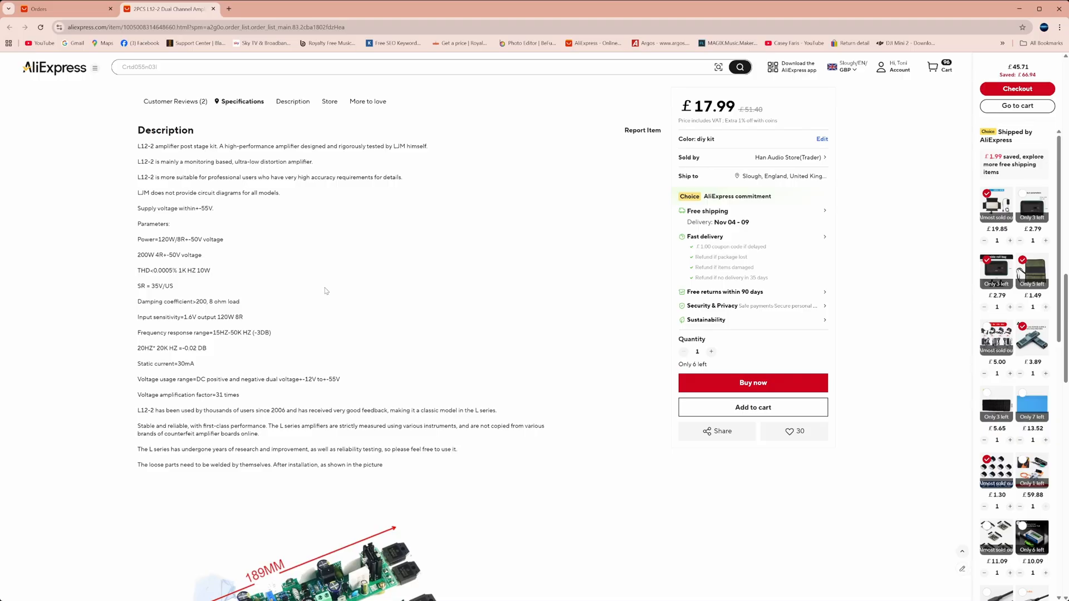
pyautogui.scroll(-3)
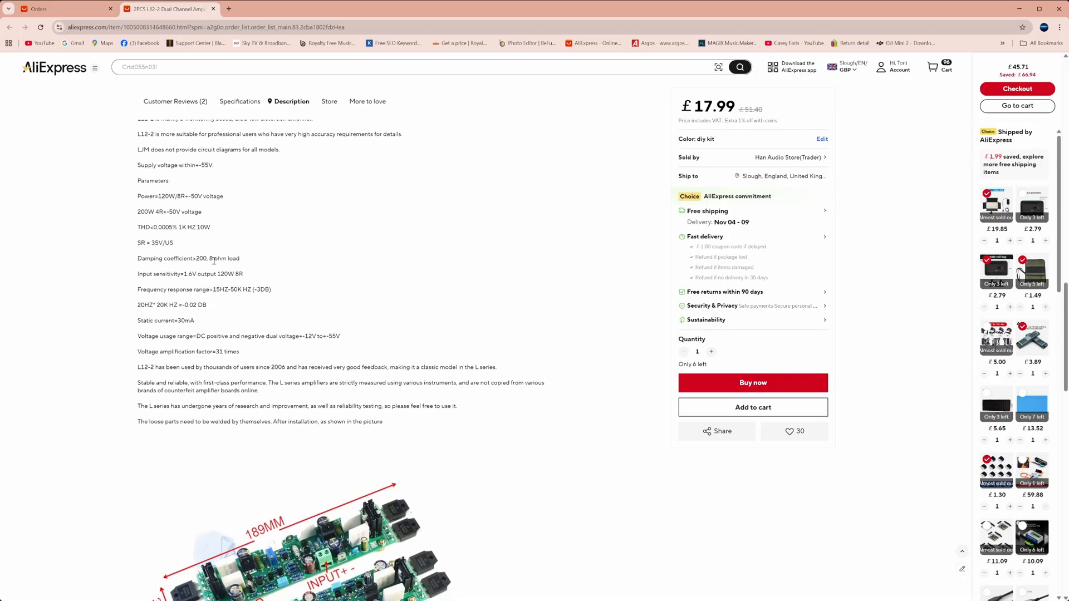
pyautogui.moveTo(285, 268)
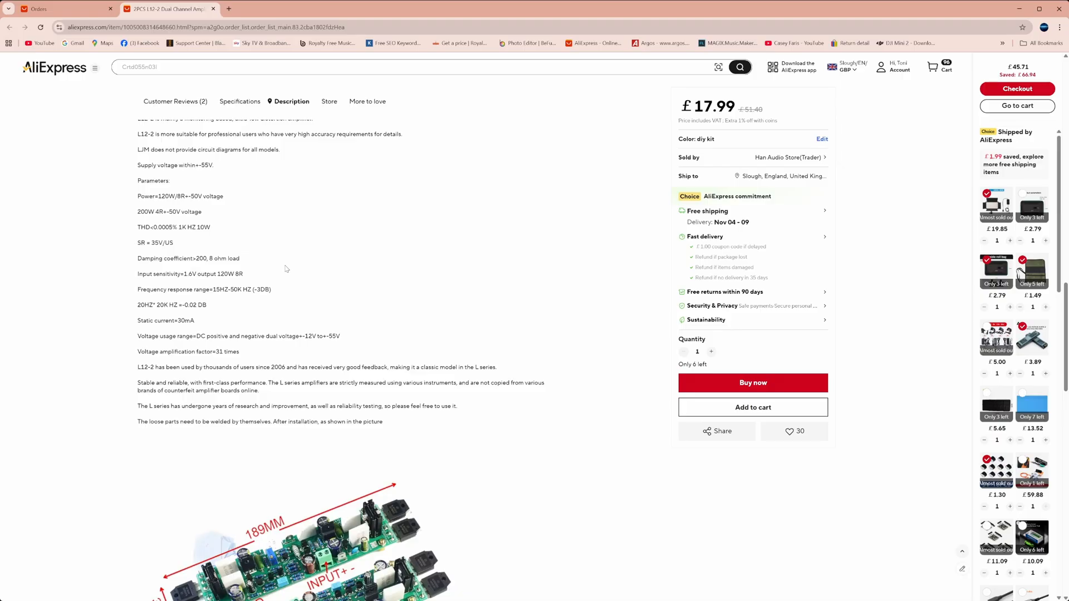
pyautogui.moveTo(322, 279)
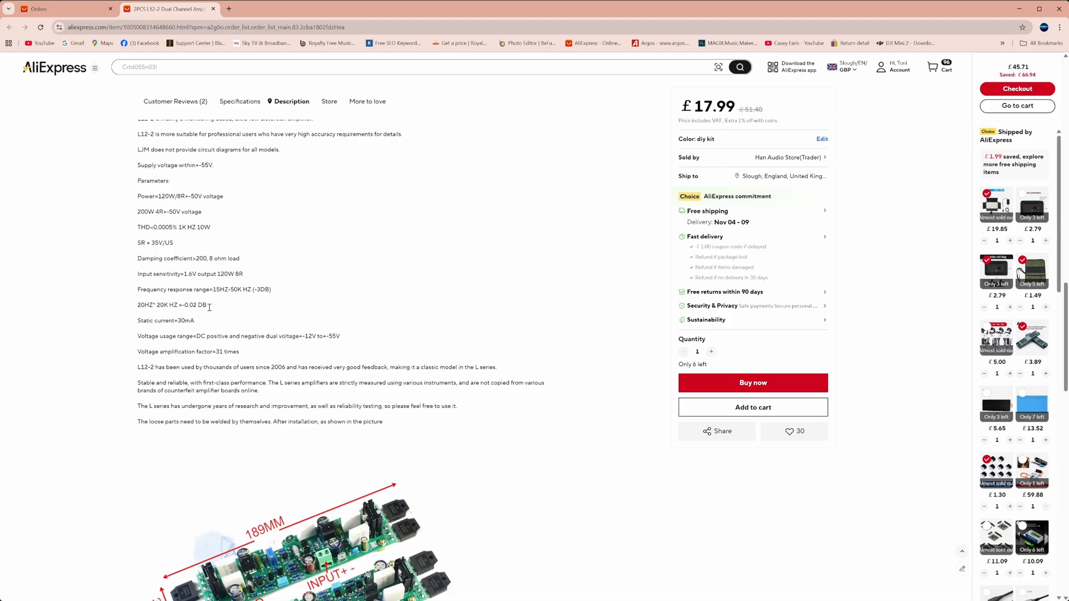
pyautogui.scroll(-3)
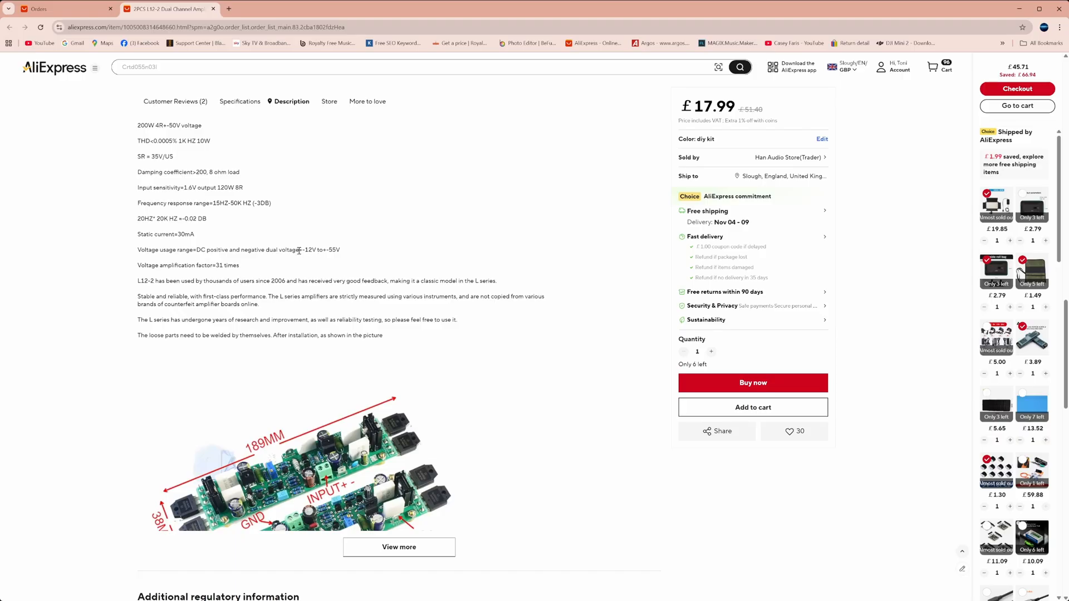
pyautogui.moveTo(312, 260)
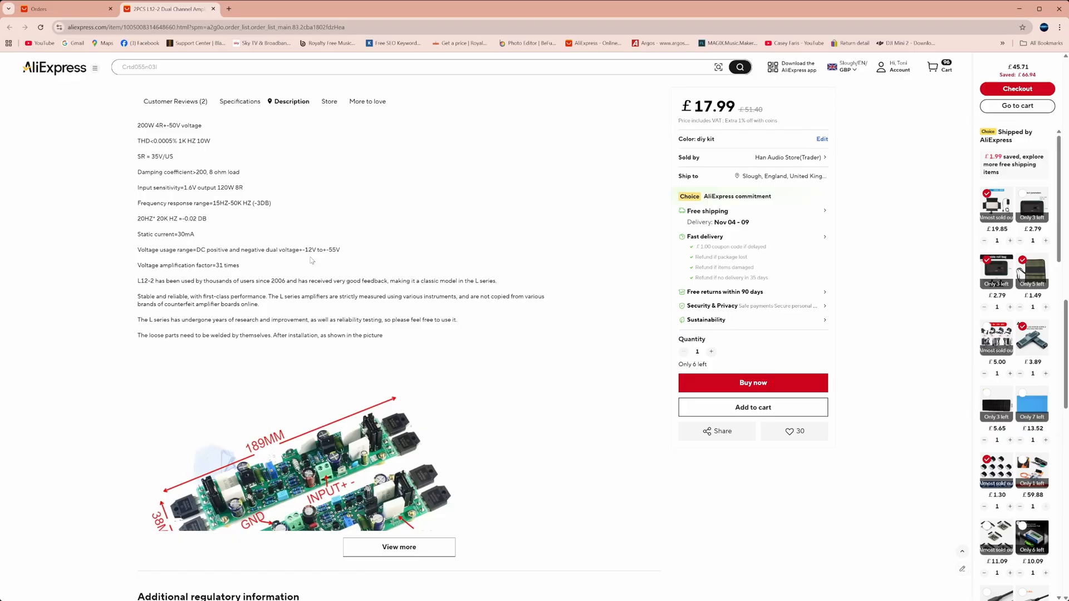
pyautogui.moveTo(349, 260)
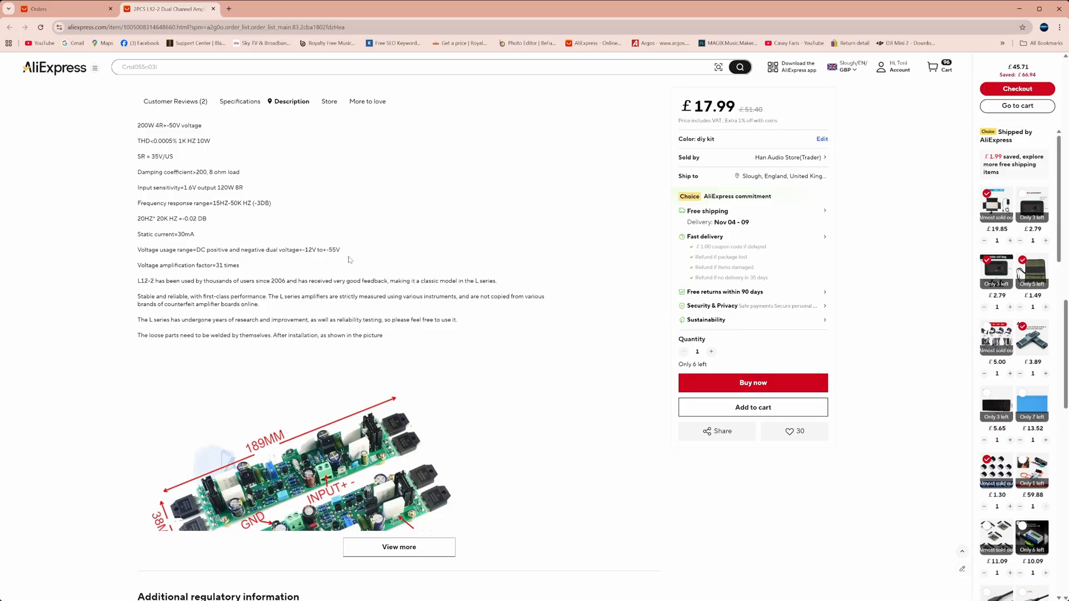
pyautogui.scroll(-3)
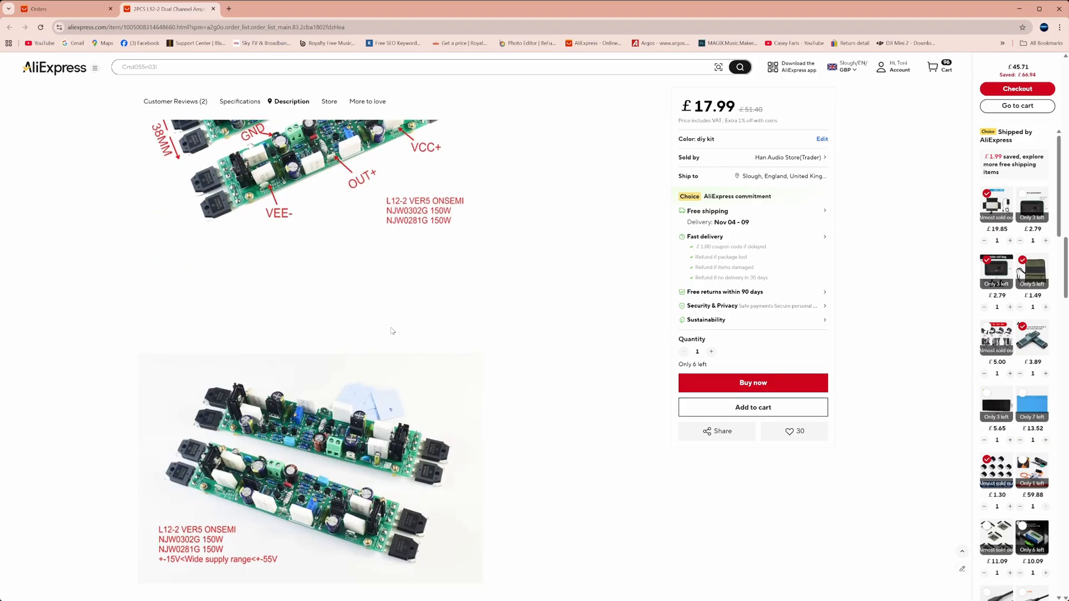
pyautogui.scroll(3)
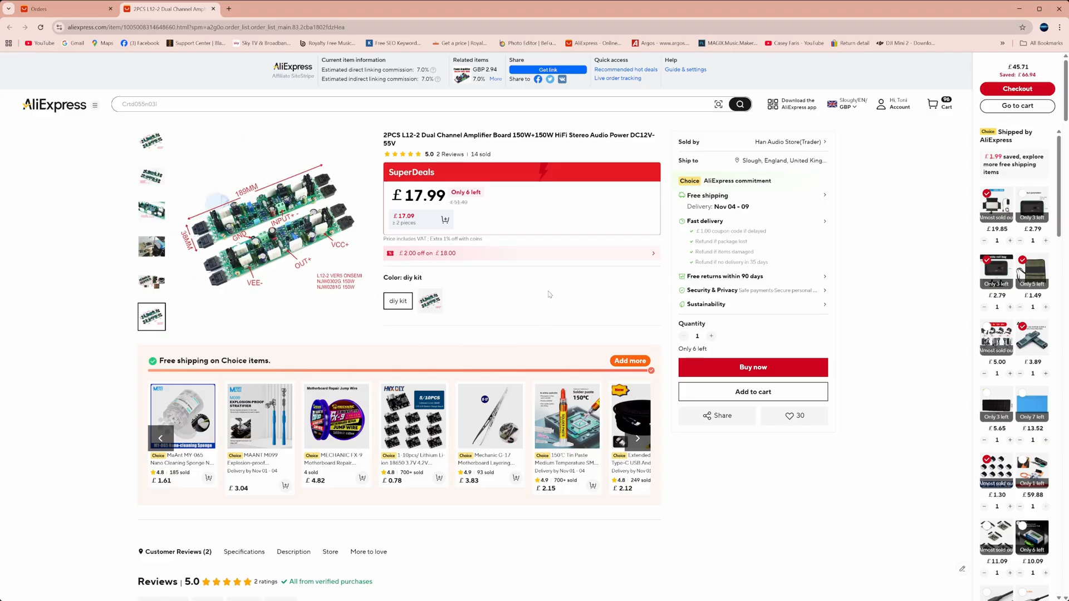
pyautogui.moveTo(541, 294)
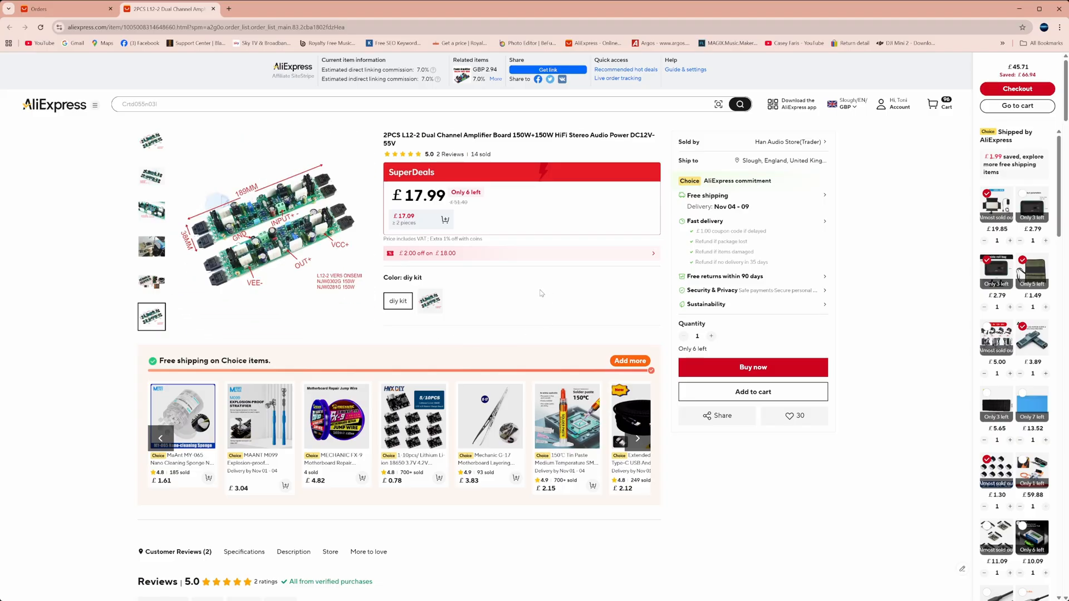